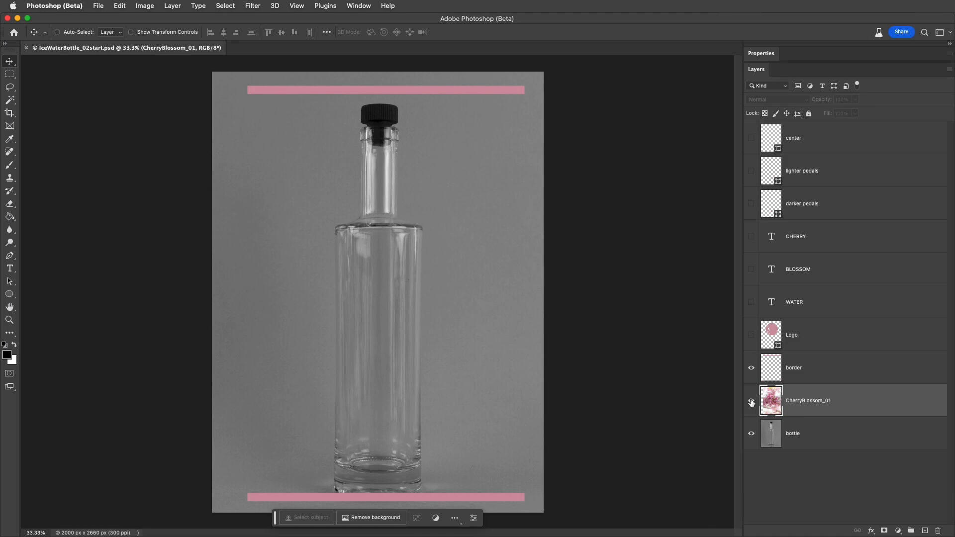
Make the CherryBlossom_01 layer visible and convert it to a smart object
click(752, 403)
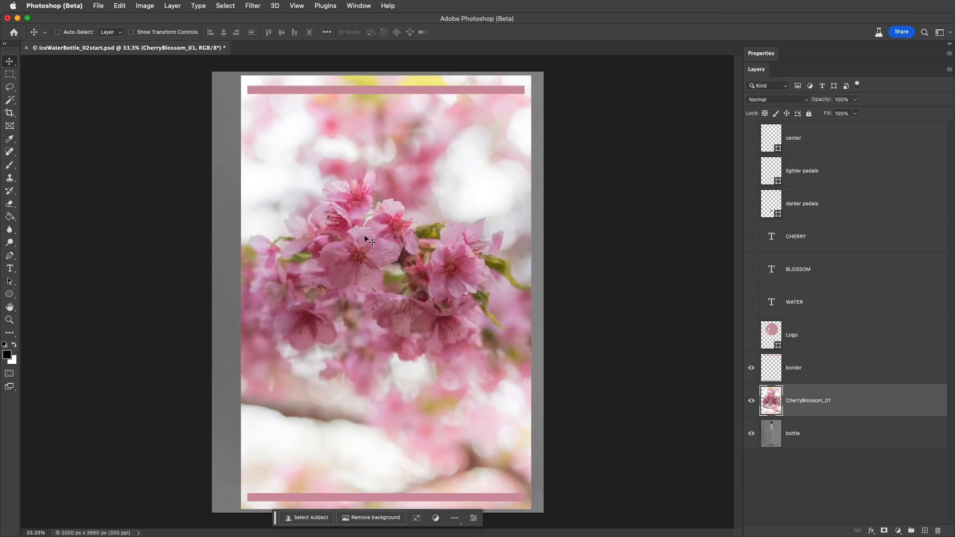
click(172, 6)
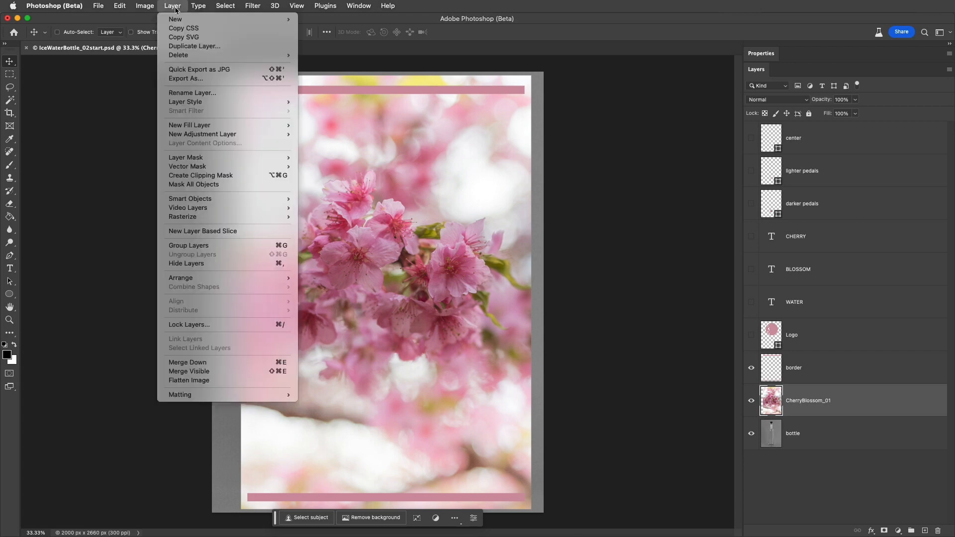
mouse_move(190, 200)
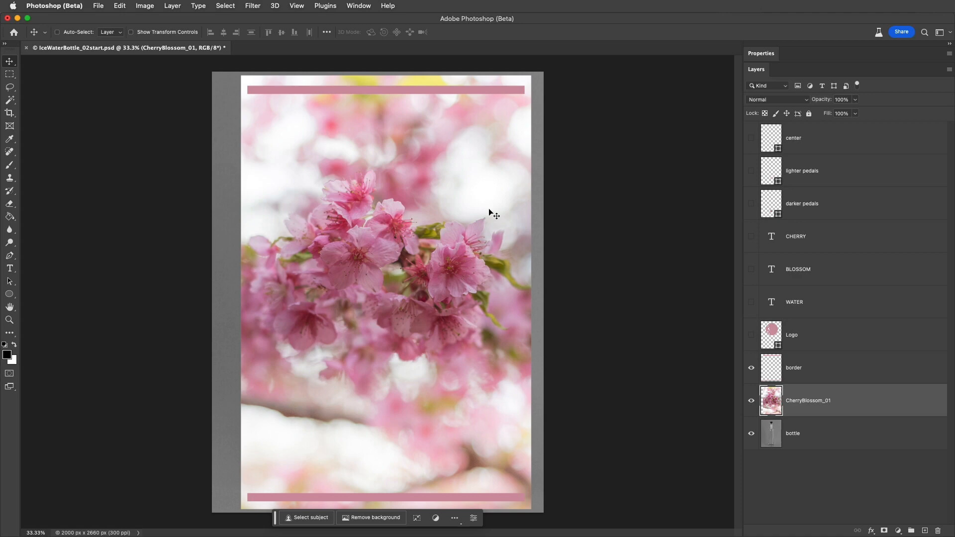
mouse_move(862, 402)
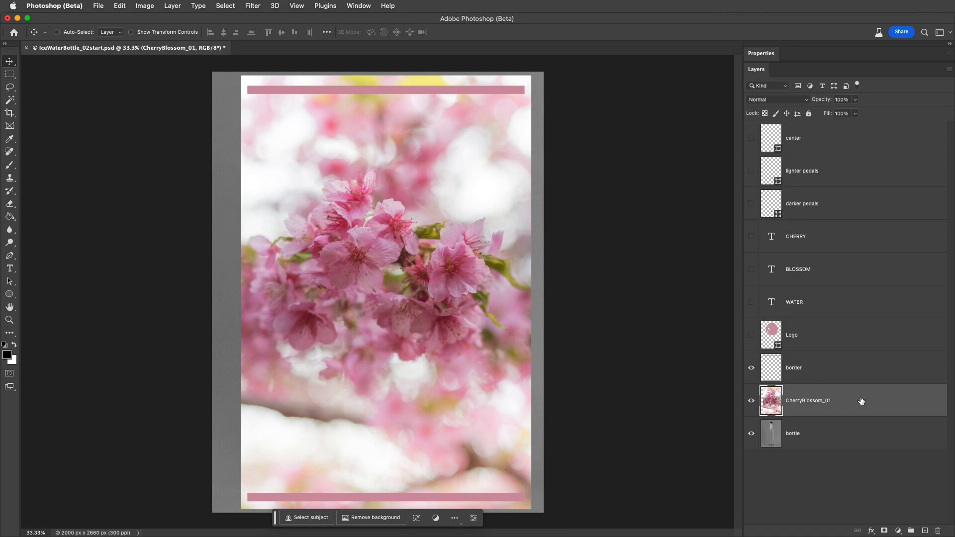
right_click(808, 400)
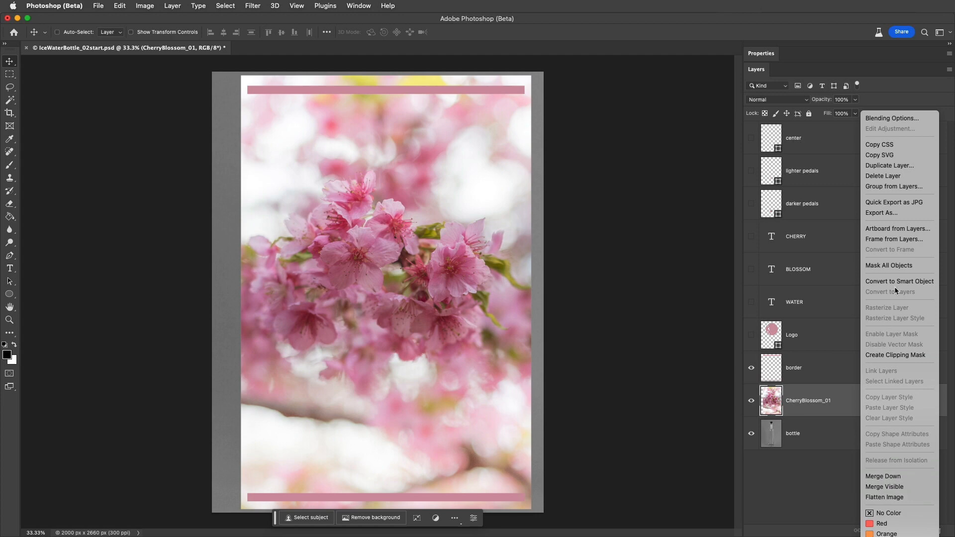
mouse_move(900, 280)
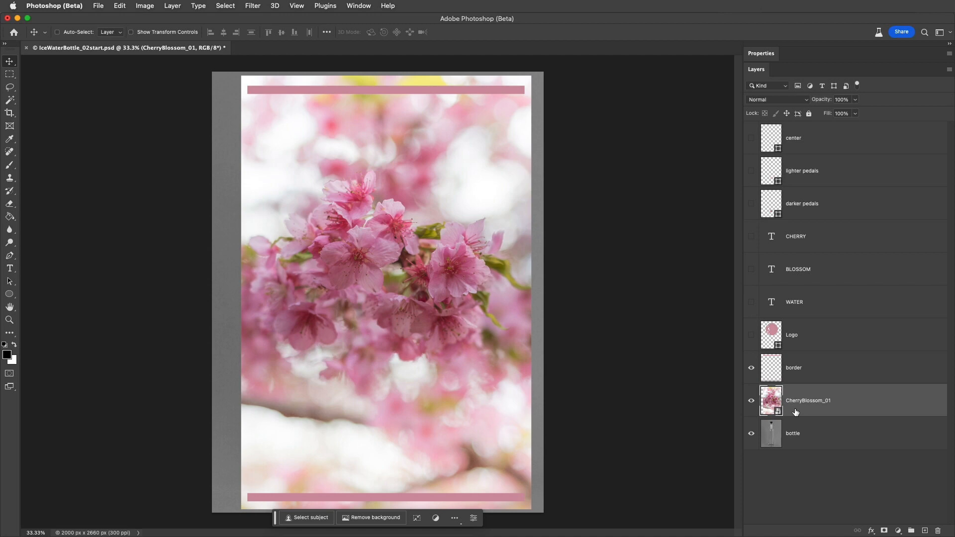
mouse_move(124, 18)
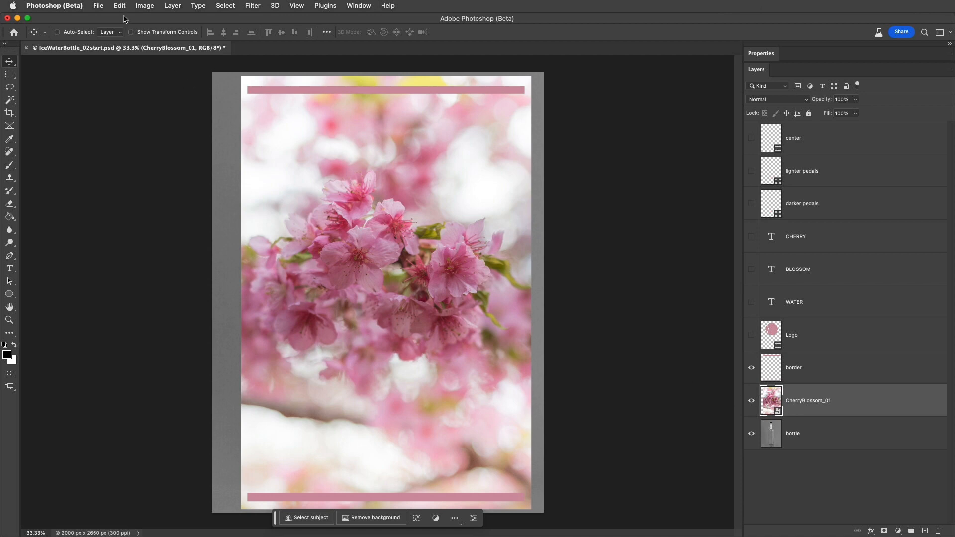
Free-transform the blossom photo to about 64% so it fills the label between the pink bars
click(119, 6)
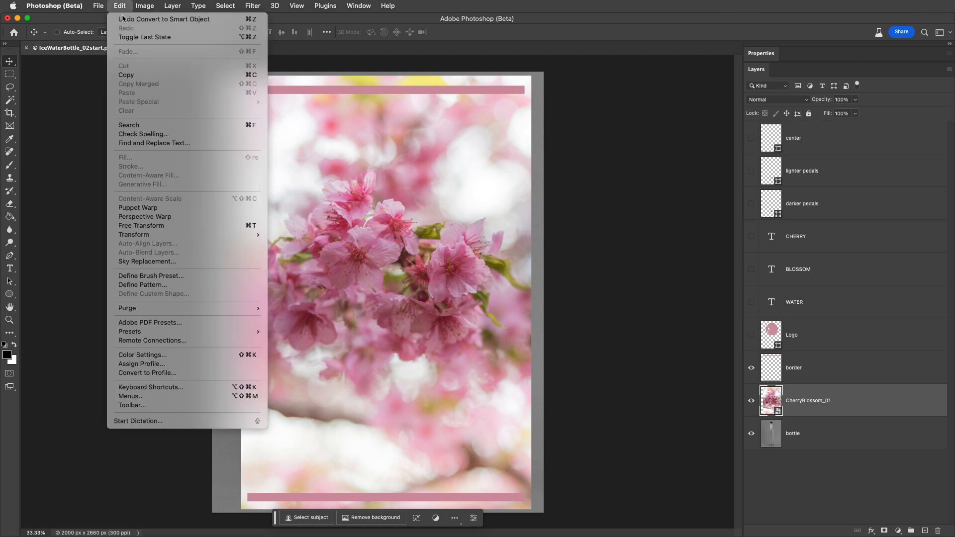
click(140, 226)
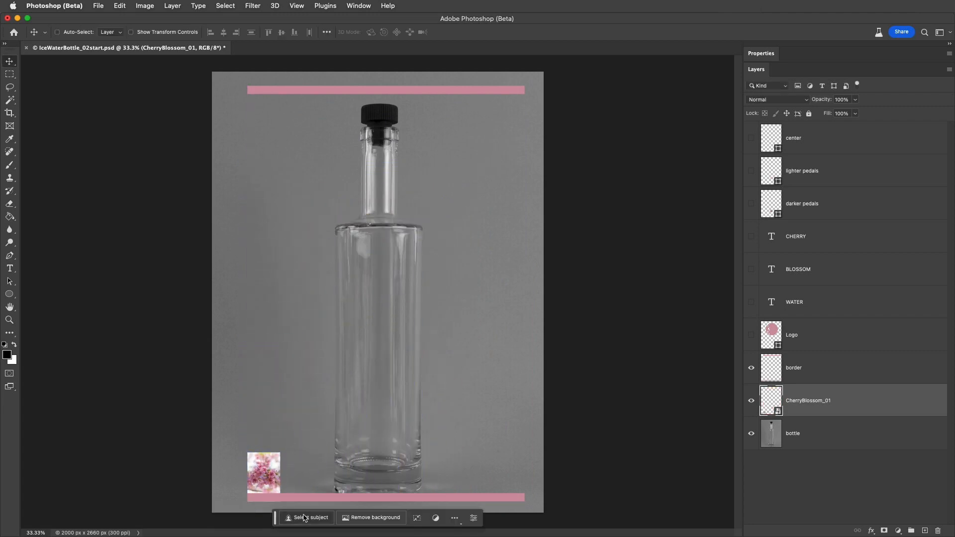
mouse_move(304, 481)
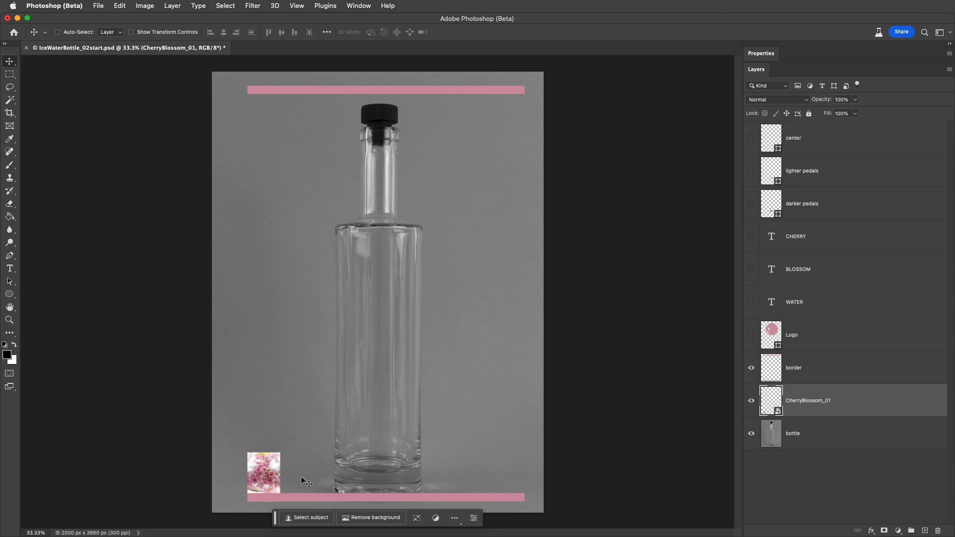
click(120, 6)
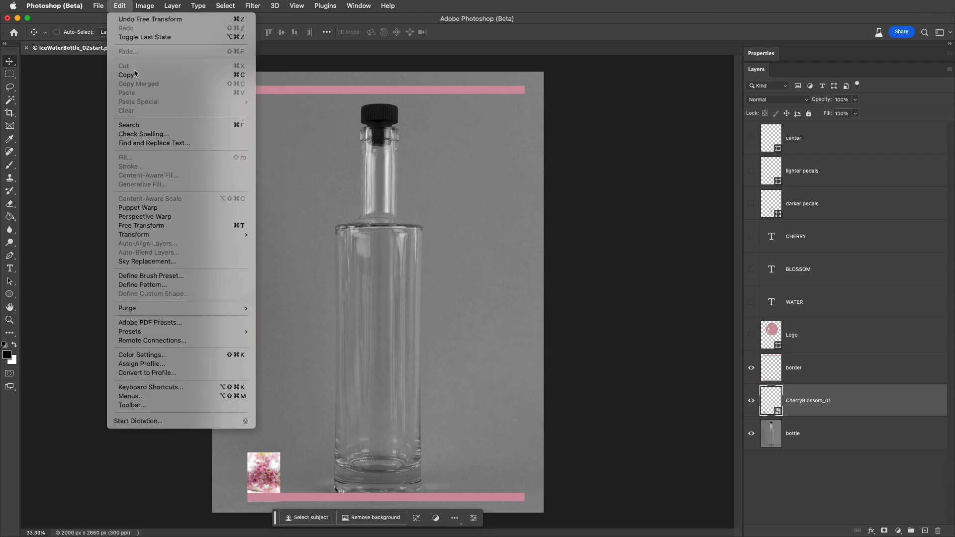
click(140, 226)
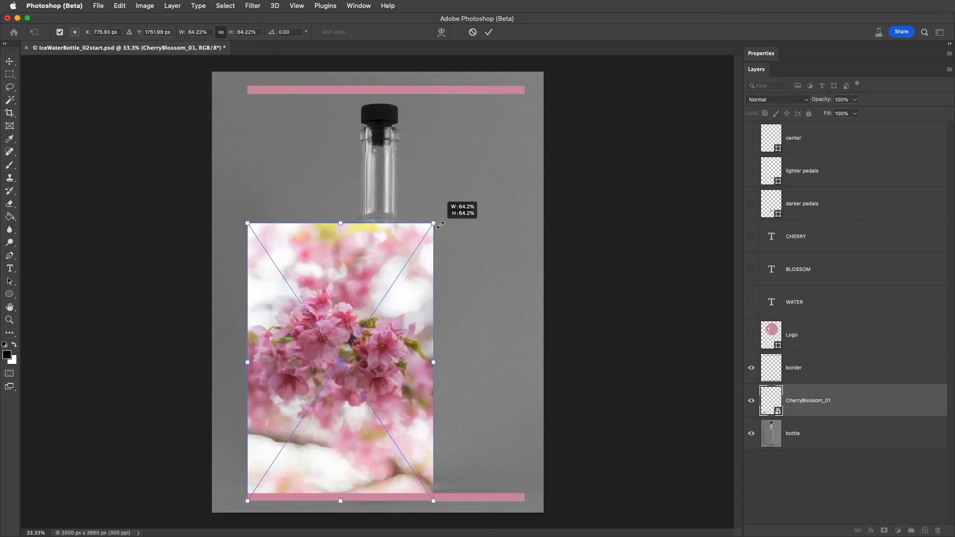
drag(433, 224, 524, 86)
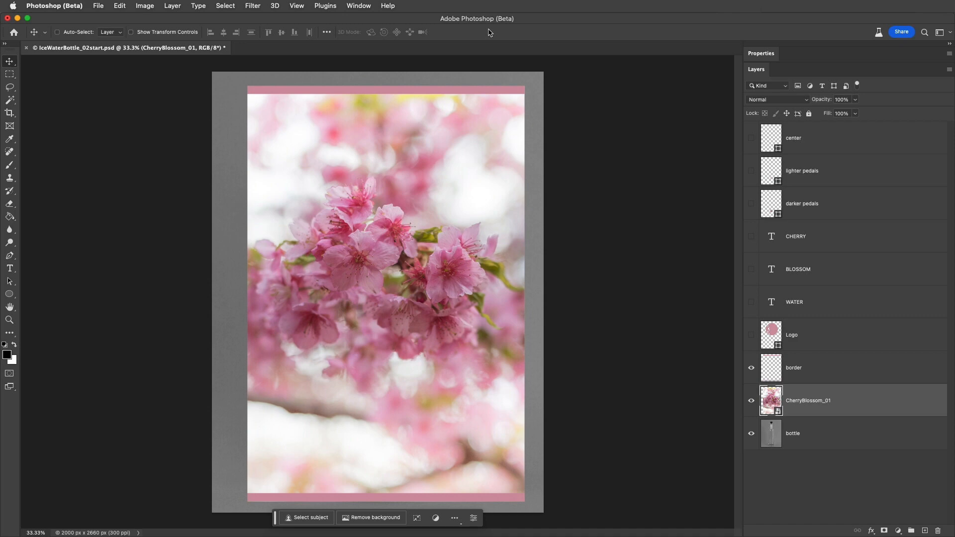
Apply an Oil Paint smart filter with Stylization raised to 8.2
click(252, 6)
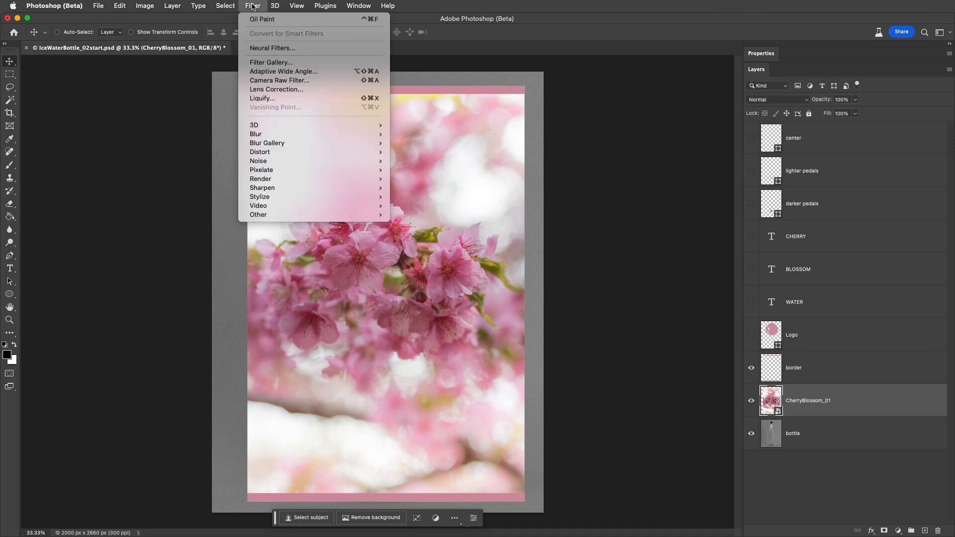
mouse_move(260, 198)
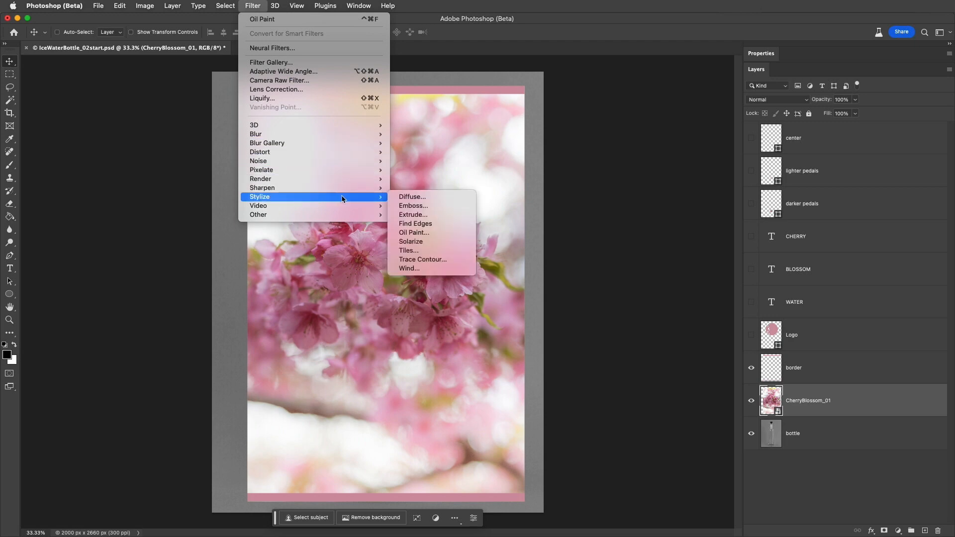
click(414, 232)
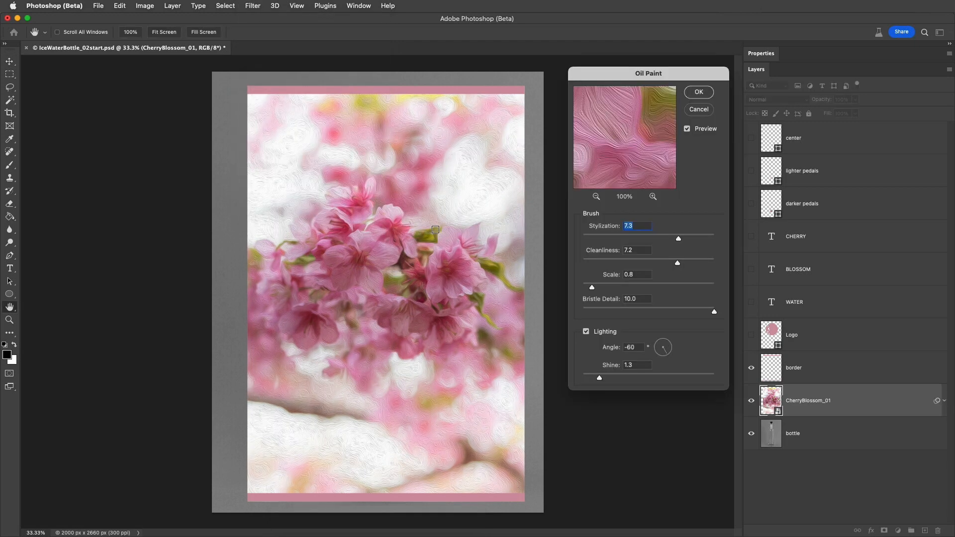
drag(678, 237, 691, 238)
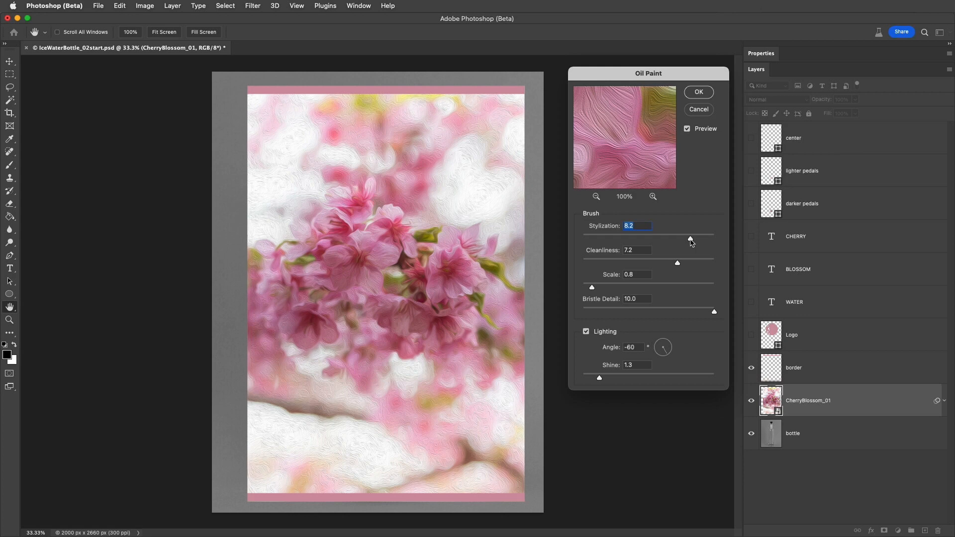
click(699, 91)
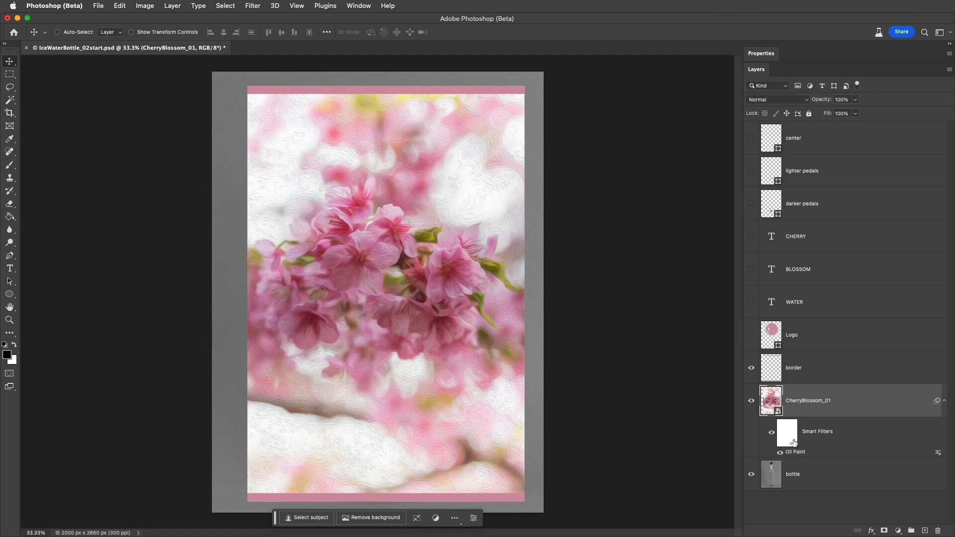
Reopen the Oil Paint smart filter settings, then switch the effect off
click(796, 451)
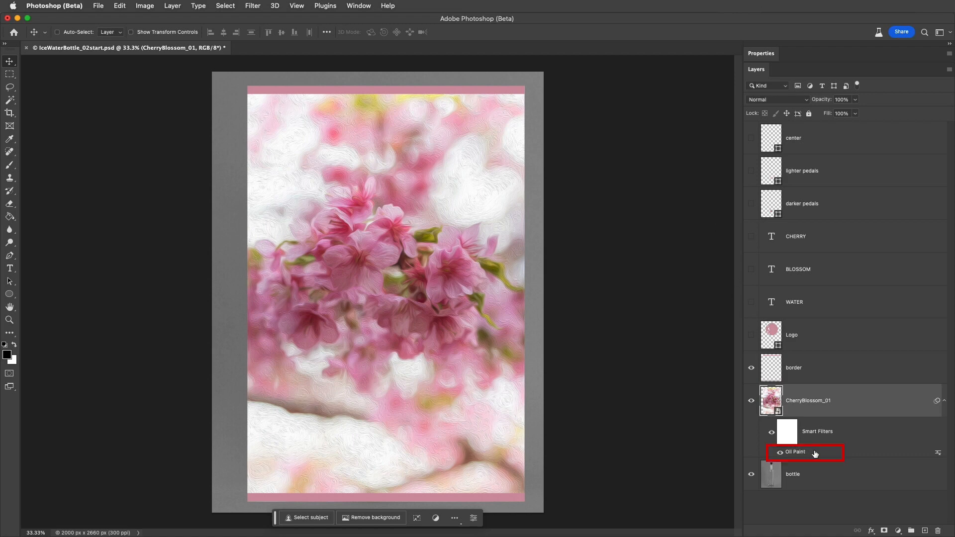
double_click(796, 452)
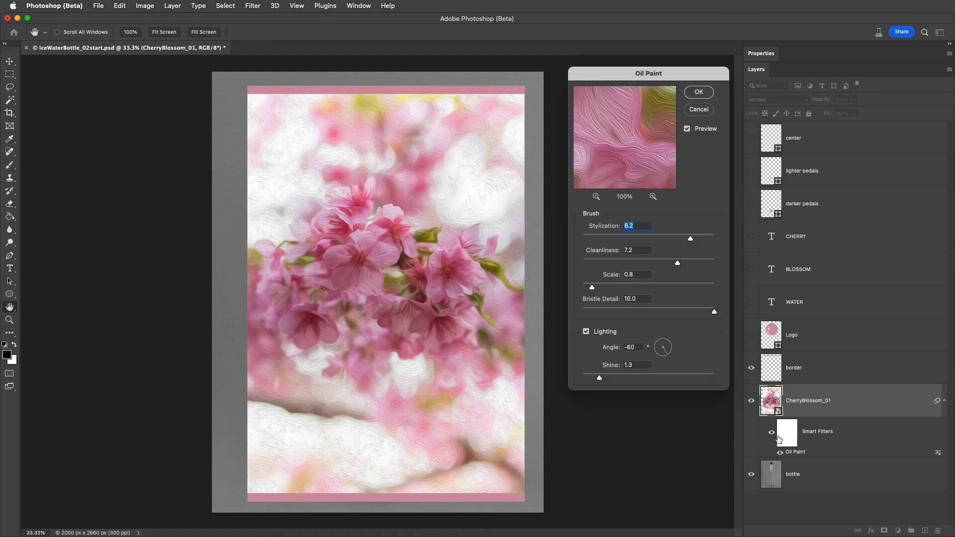
click(699, 92)
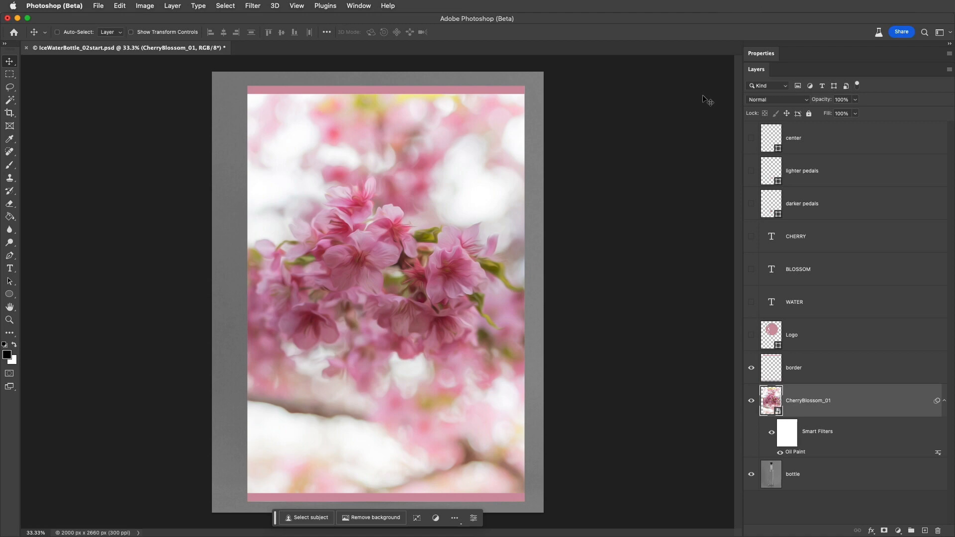
Unhide the logo and title layers and convert all label layers into the CHERRY smart object
click(752, 301)
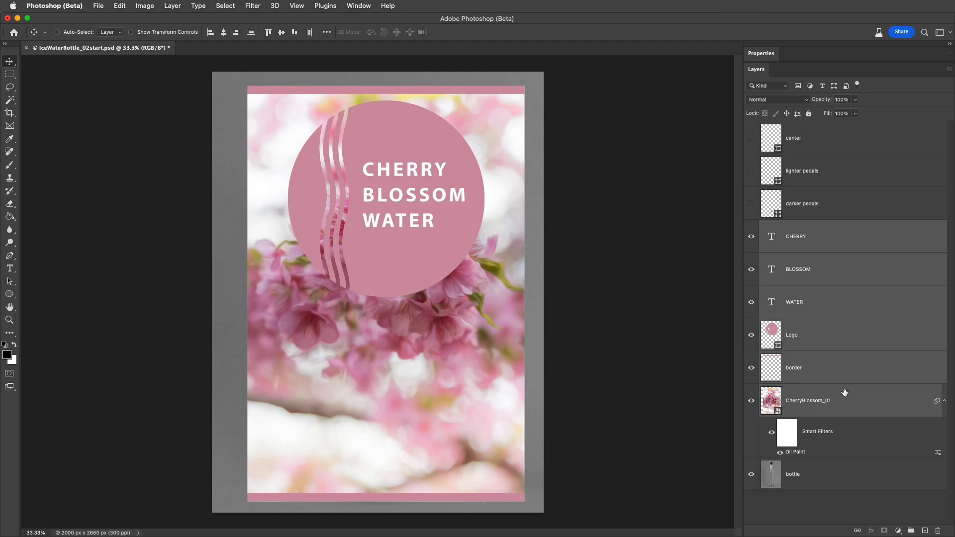
right_click(845, 392)
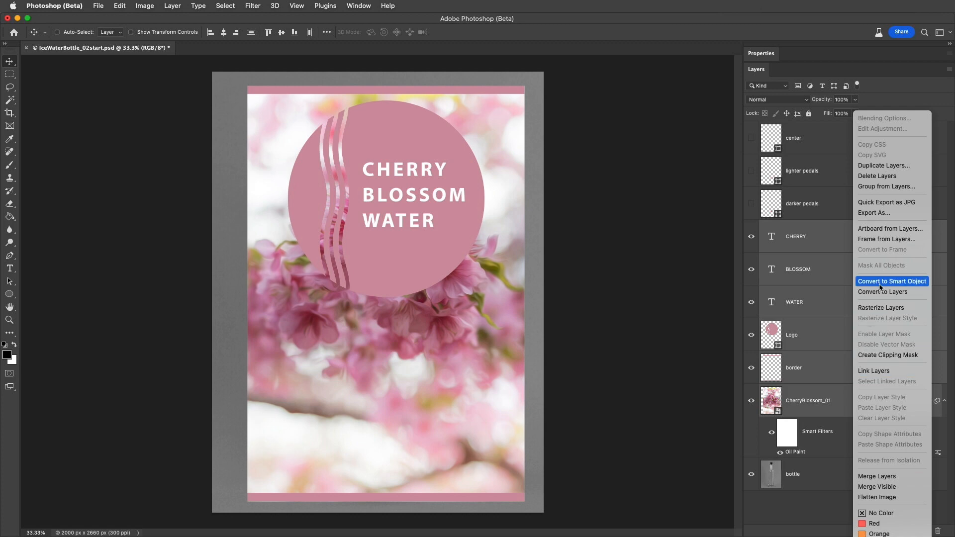
click(892, 281)
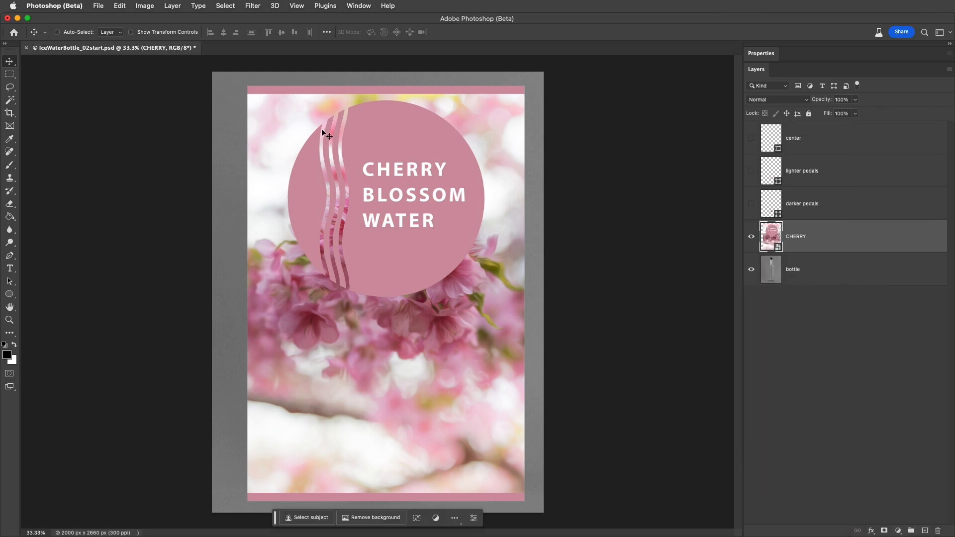
Free-transform the CHERRY label down to about 39% and position it over the bottle's body
click(119, 6)
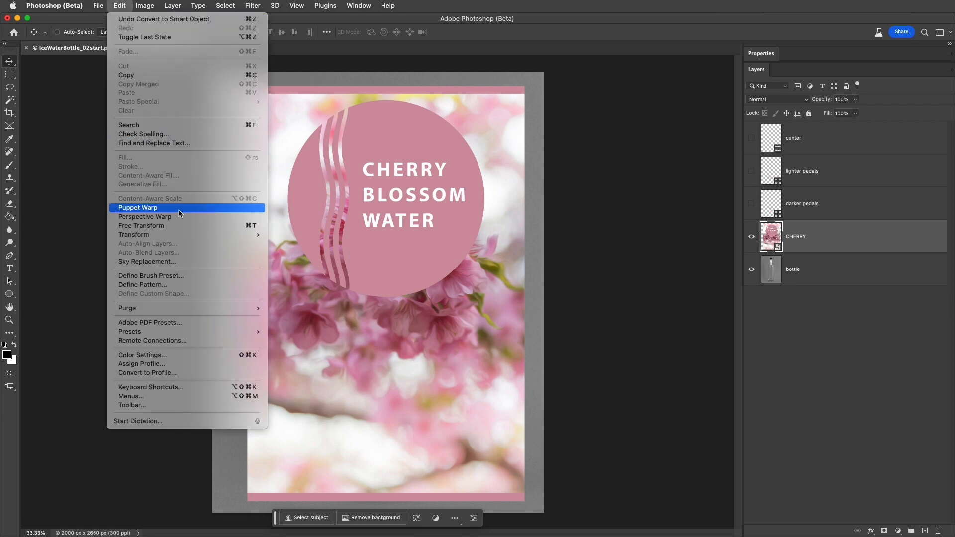
click(140, 226)
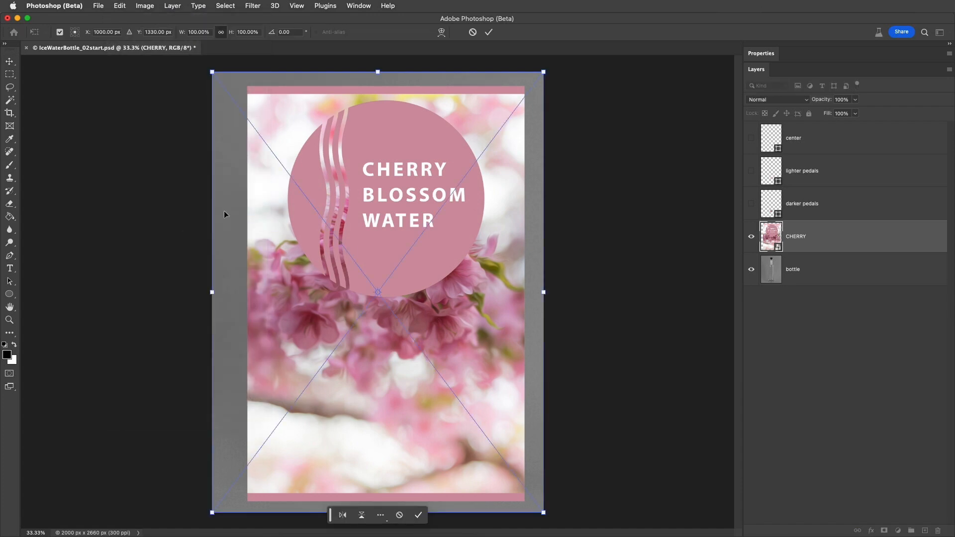
drag(544, 72, 539, 79)
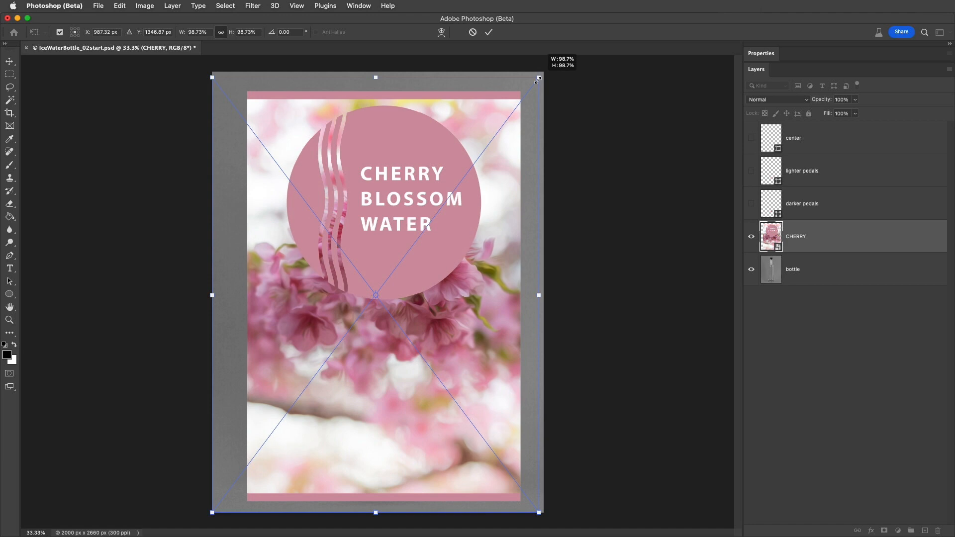
drag(539, 78, 346, 338)
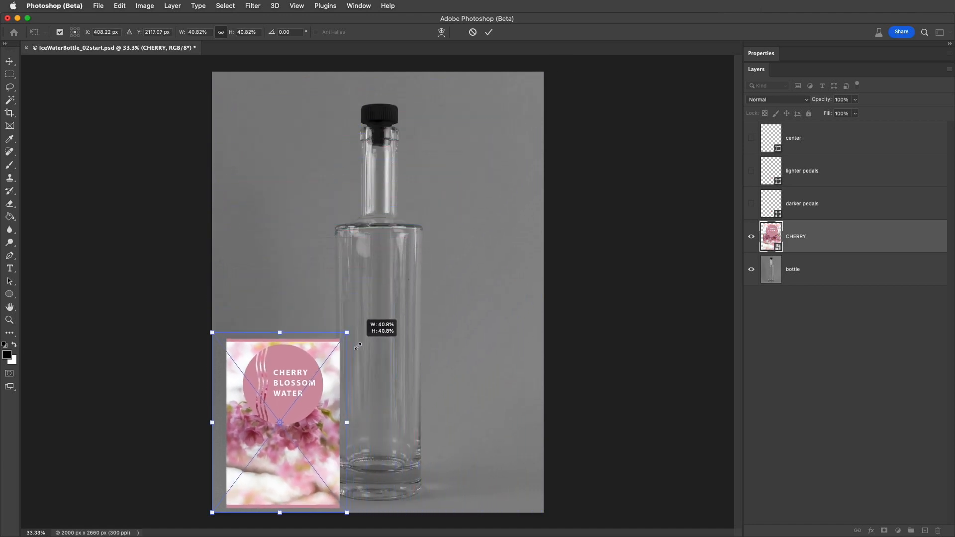
drag(280, 422, 374, 351)
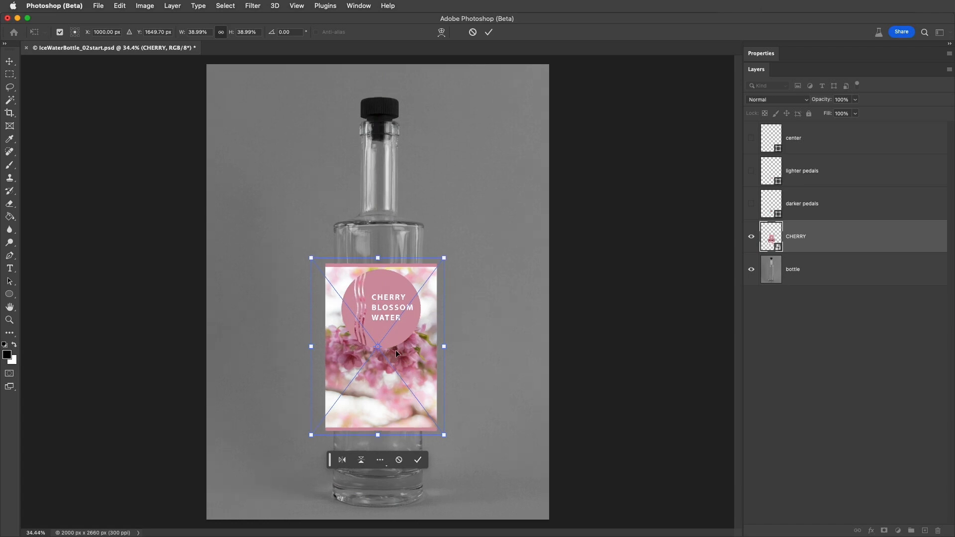
Apply a Cylinder warp narrowed to the bottle's width and commit the transform
click(216, 32)
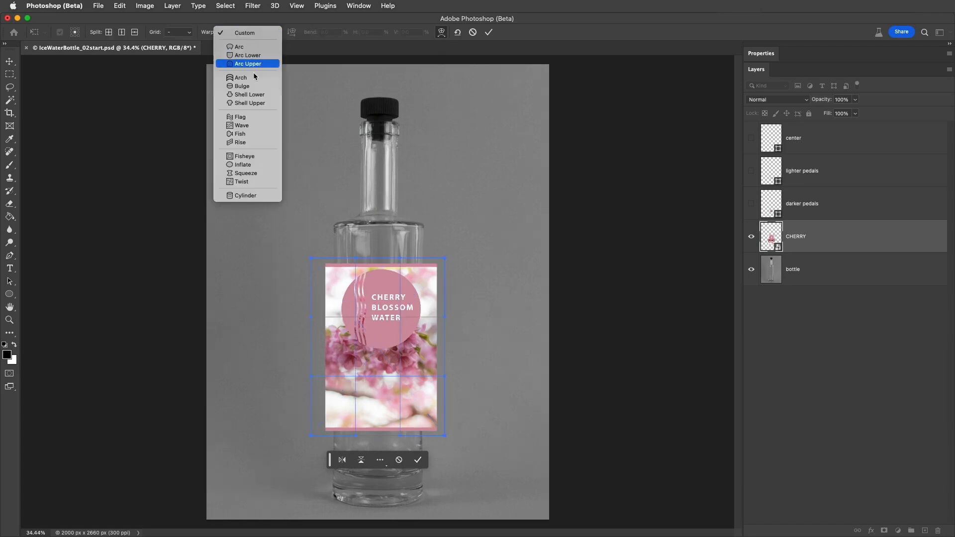
click(245, 195)
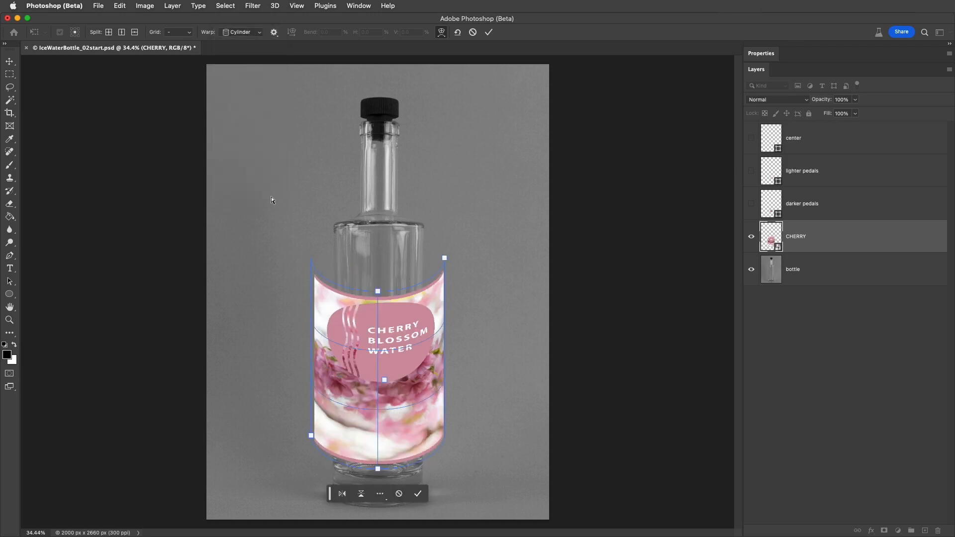
mouse_move(299, 391)
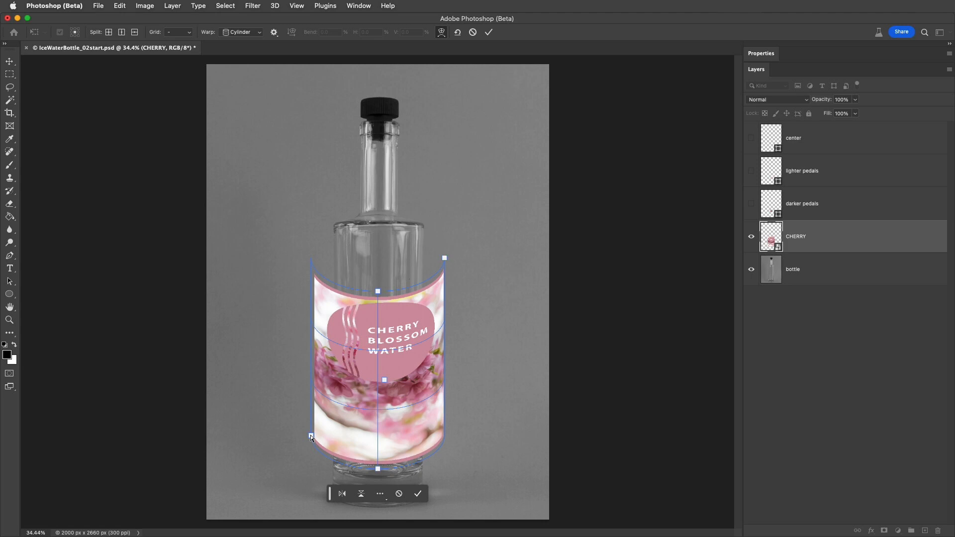
drag(310, 438, 321, 420)
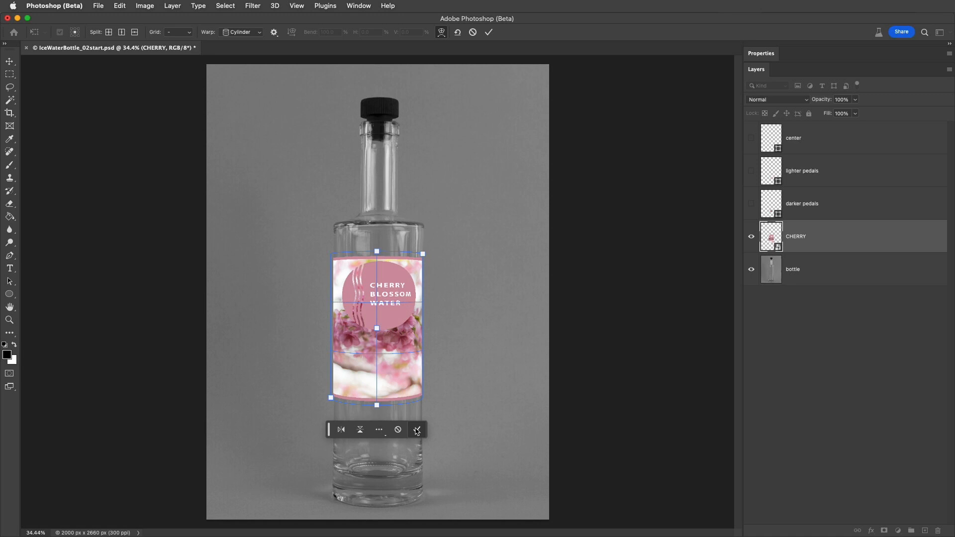
click(488, 32)
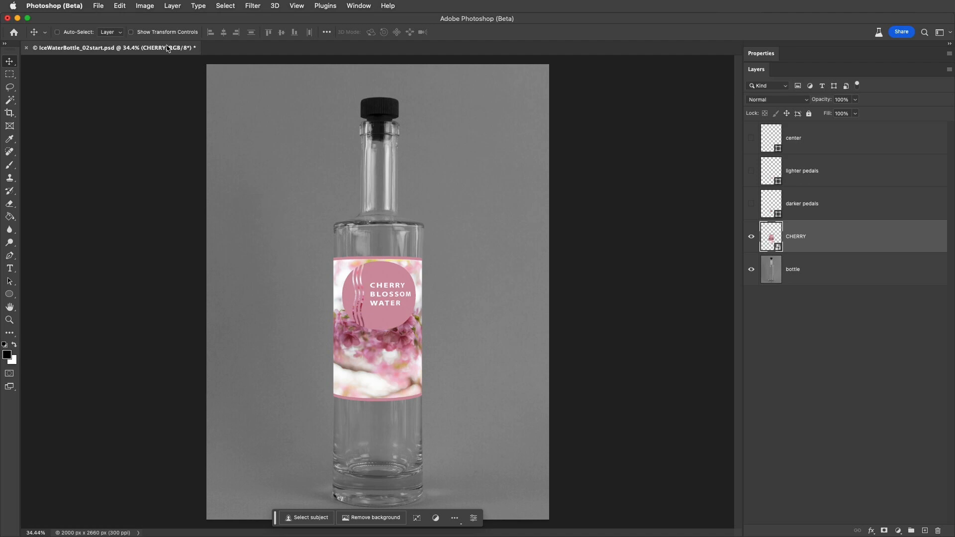
Open the CHERRY smart object's contents via Layer > Smart Objects > Edit Contents
click(173, 6)
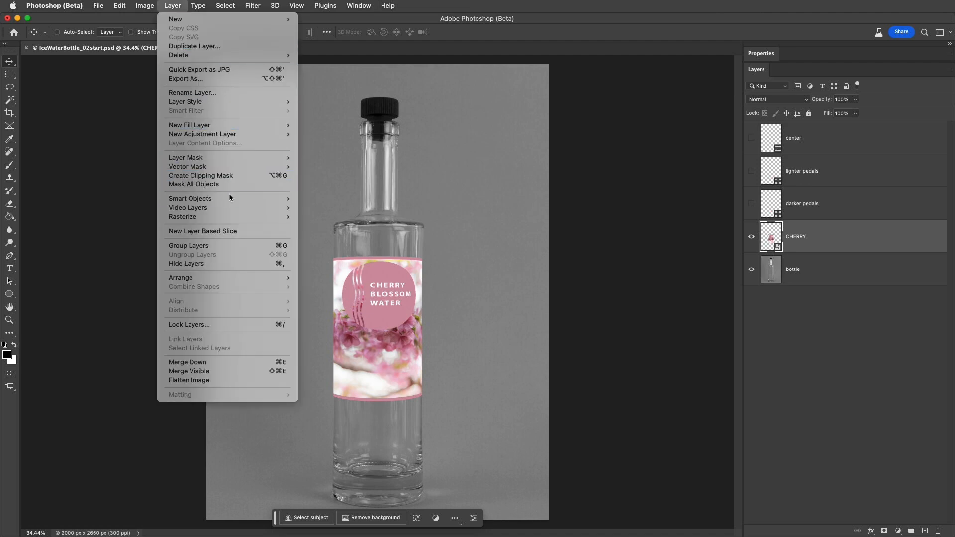
mouse_move(190, 198)
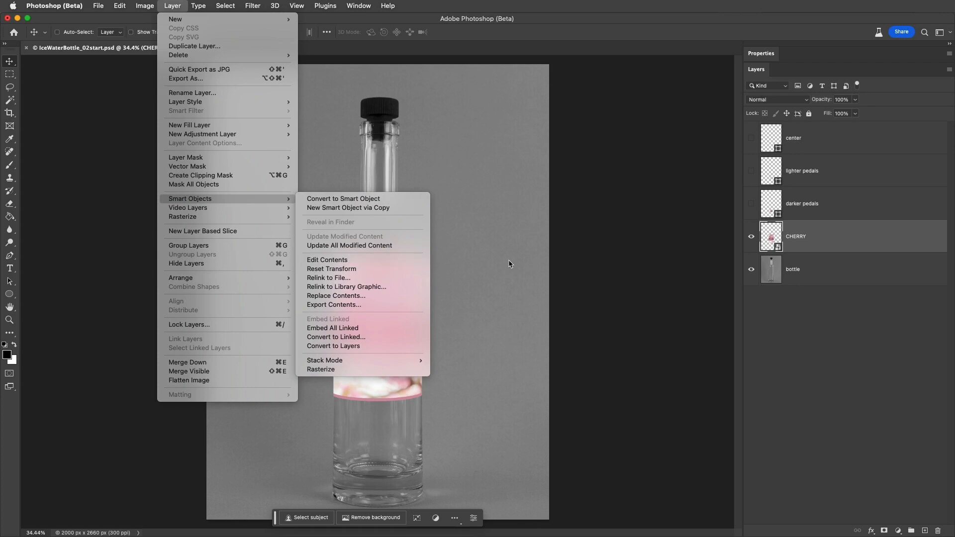
click(327, 260)
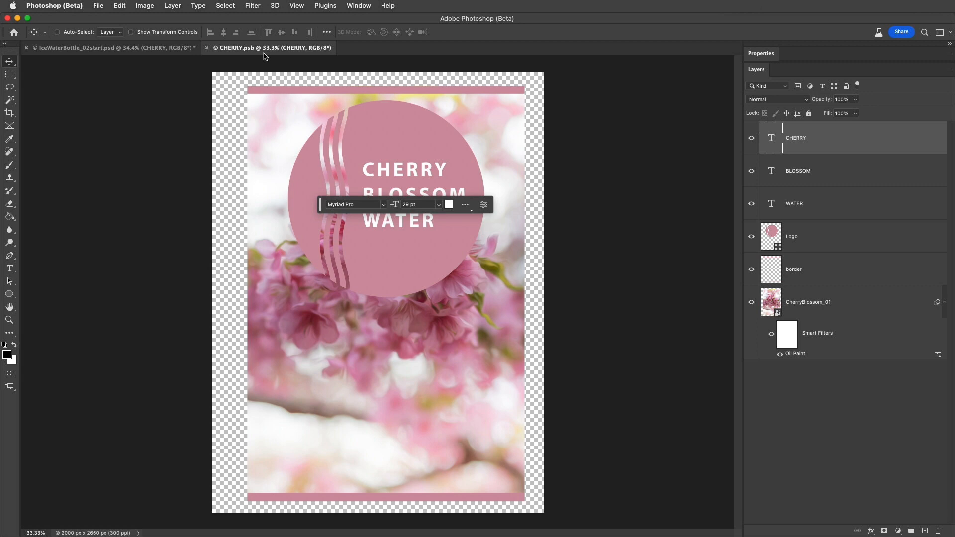
Arrange the bottle and CHERRY.psb documents 2-up Vertical, side by side
click(358, 6)
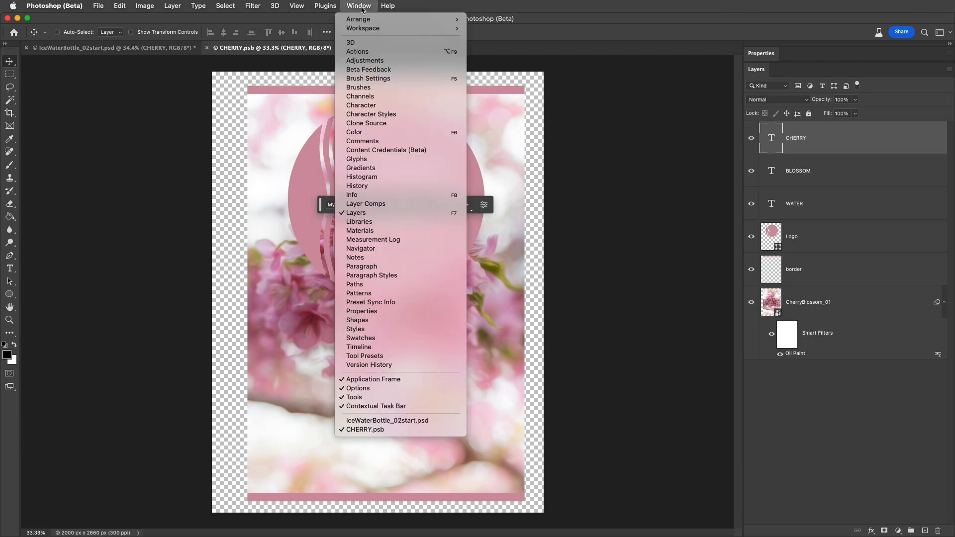
click(358, 19)
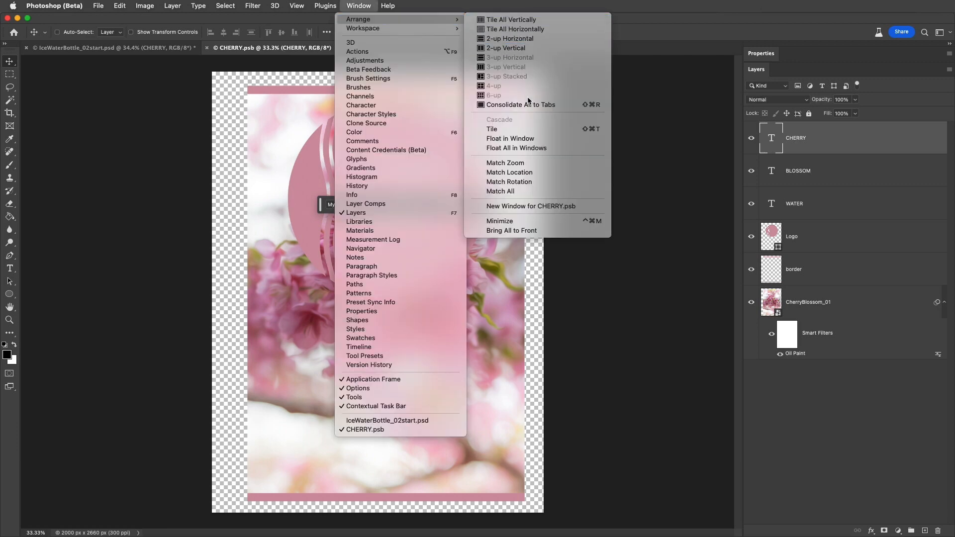
click(507, 48)
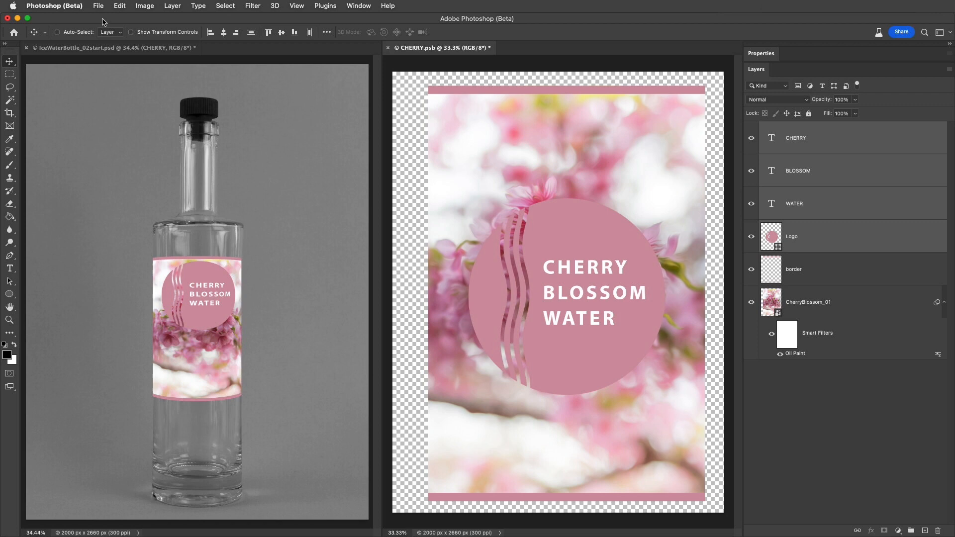
click(97, 6)
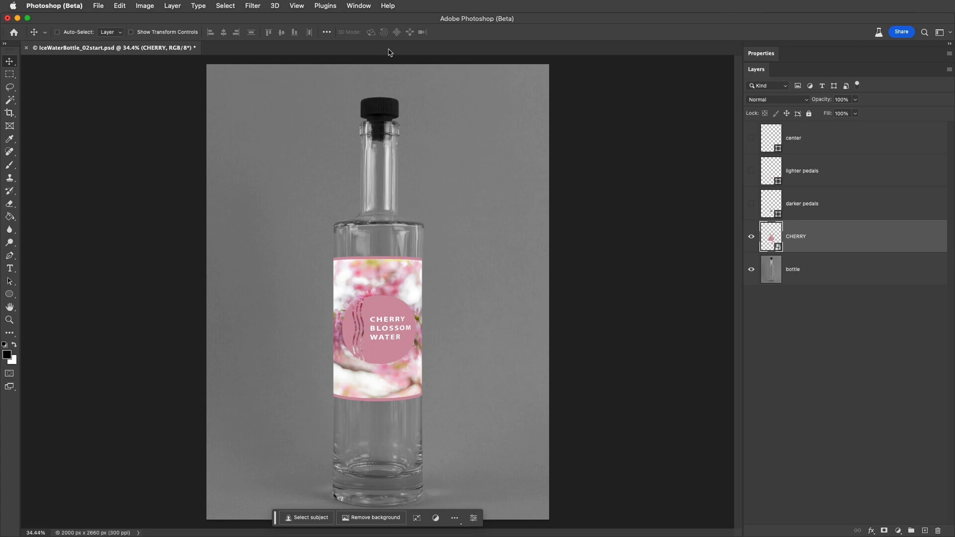
click(751, 237)
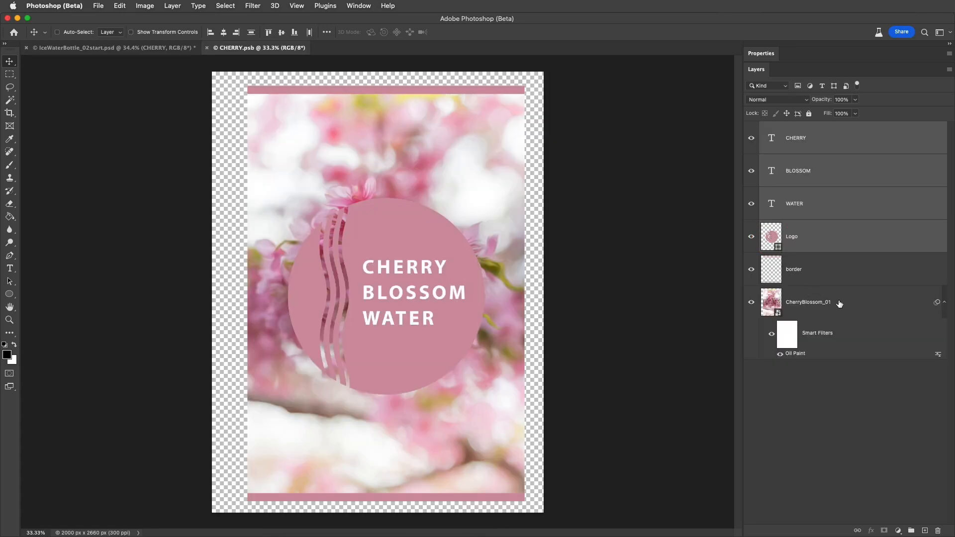
click(808, 302)
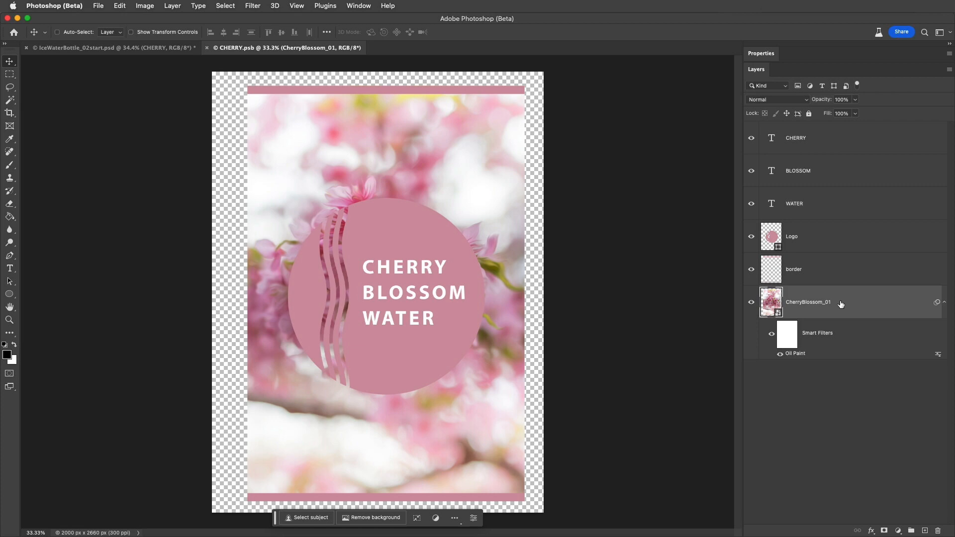
mouse_move(378, 147)
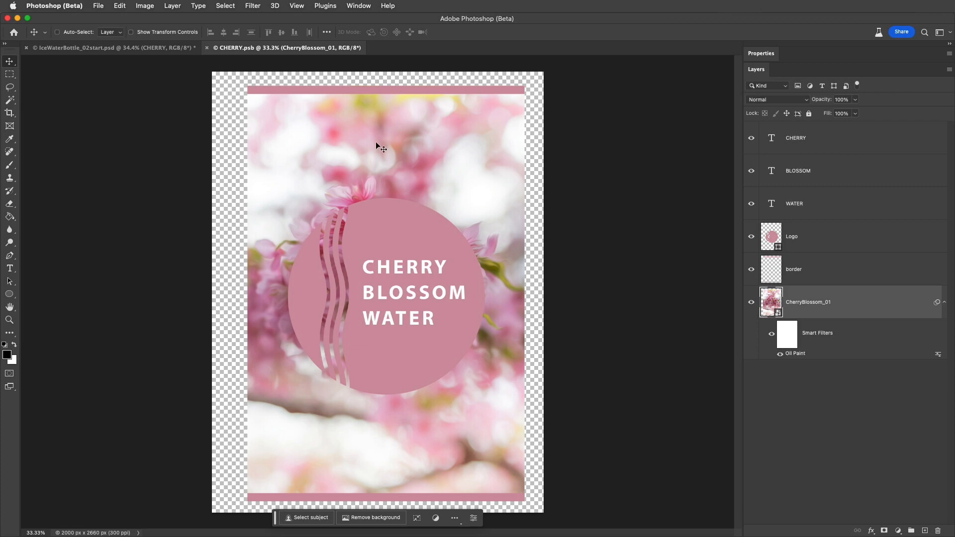
click(172, 6)
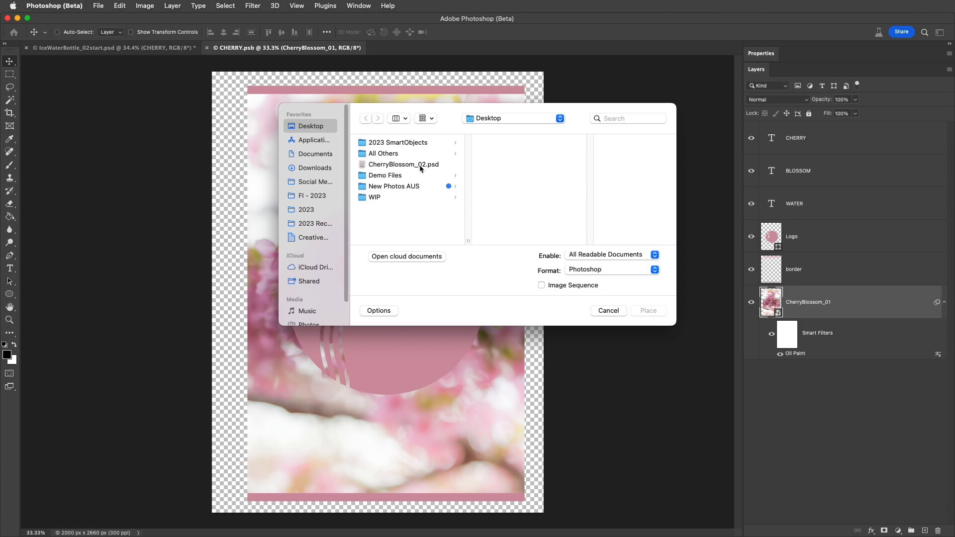
double_click(404, 165)
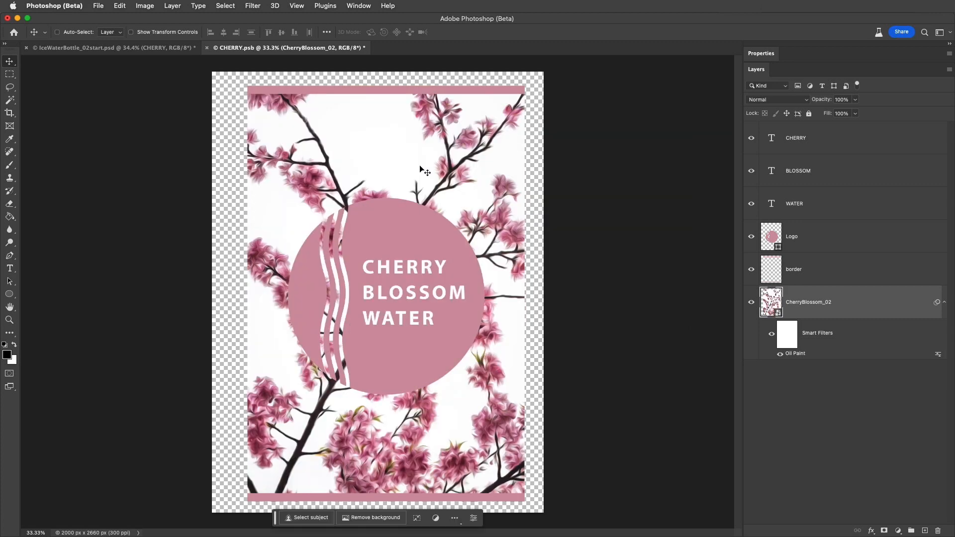
mouse_move(432, 169)
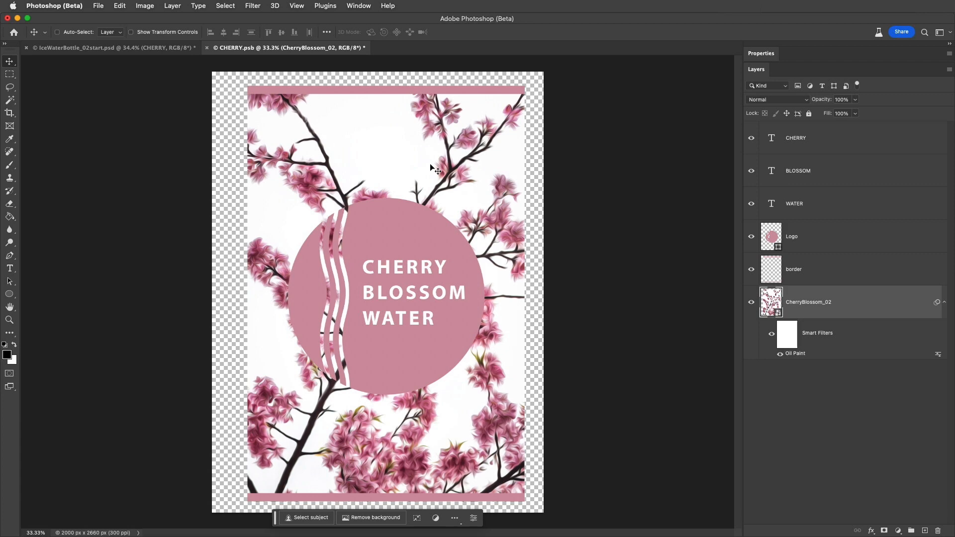
mouse_move(413, 161)
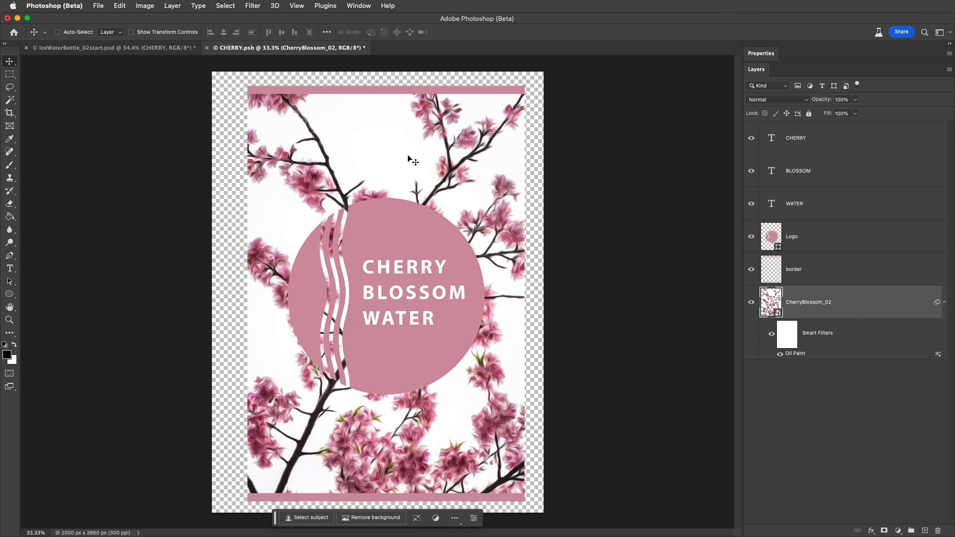
mouse_move(498, 212)
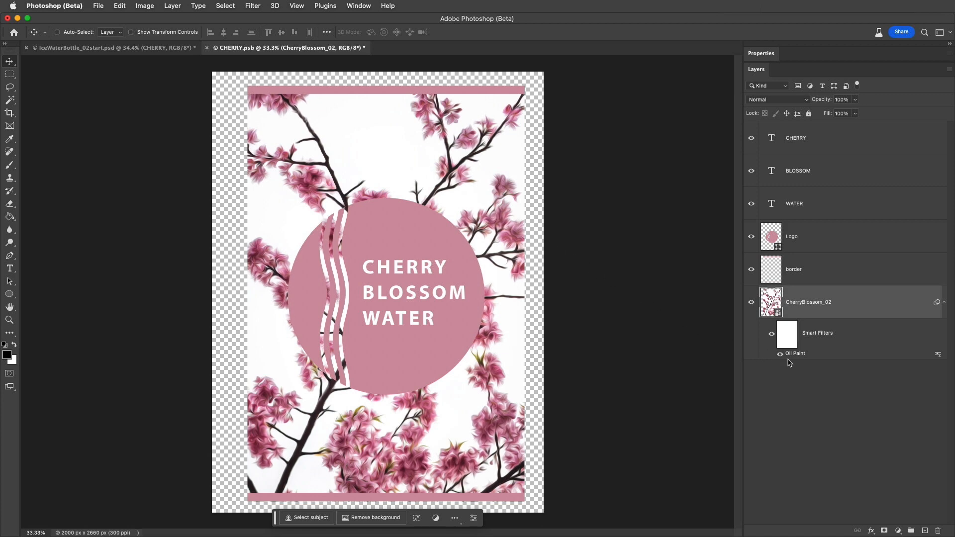
Close and save CHERRY.psb, returning to the IceWaterBottle mockup with the updated label
click(98, 6)
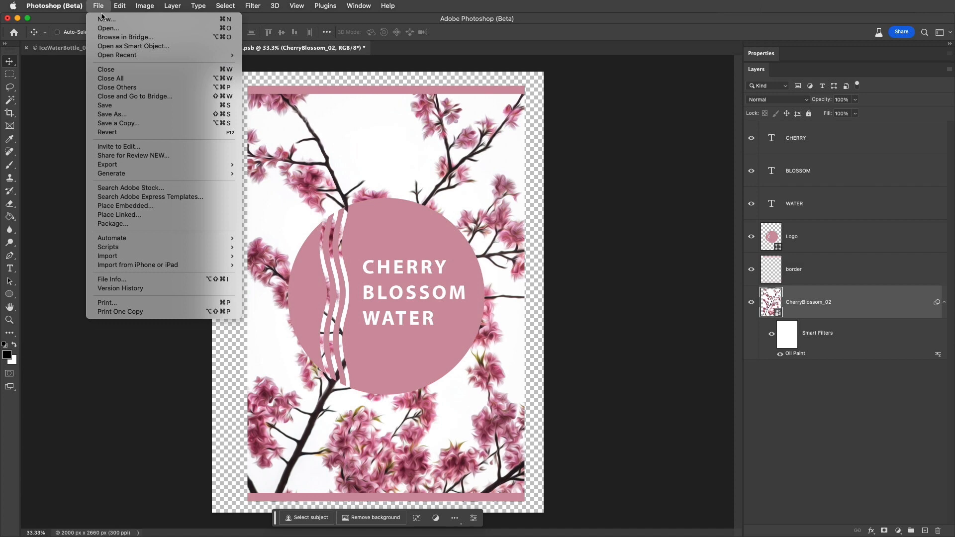
click(104, 105)
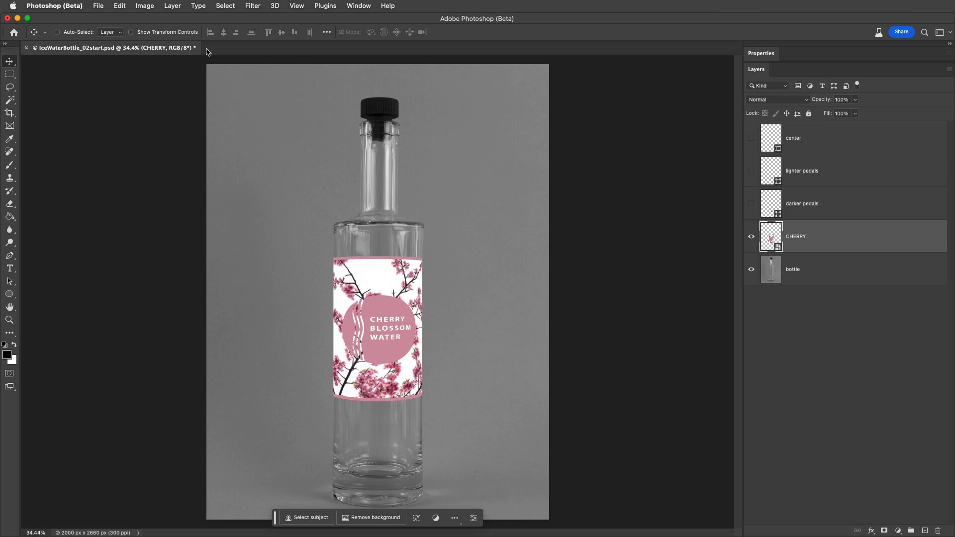
click(119, 6)
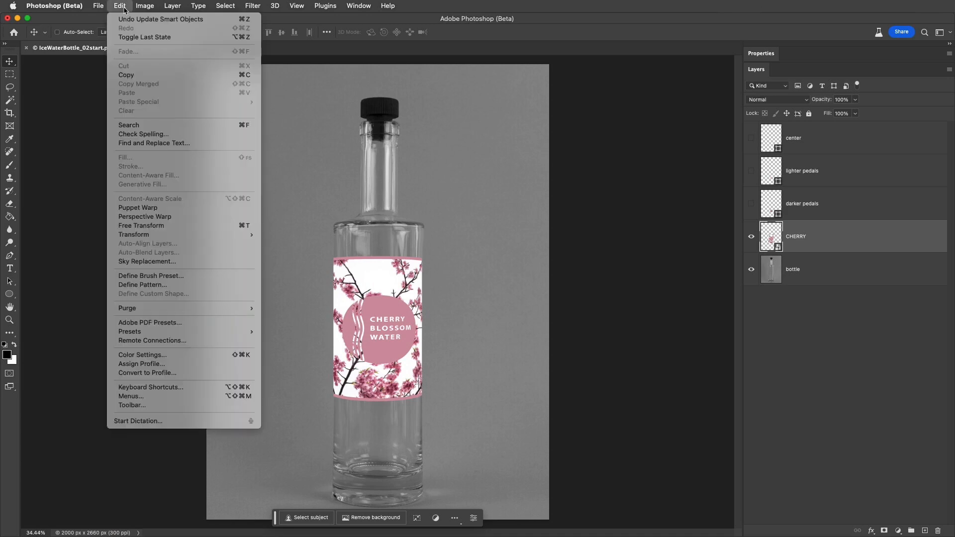
click(161, 19)
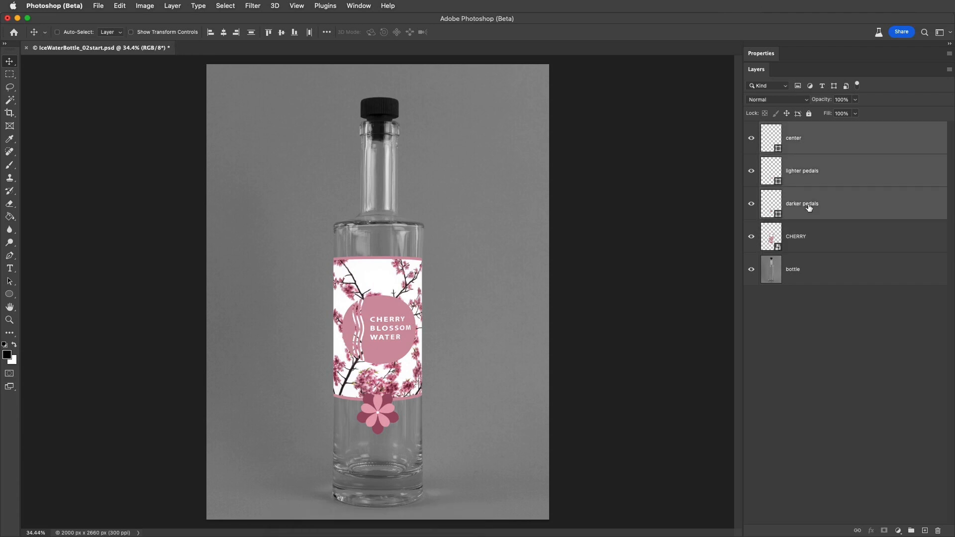
mouse_move(830, 207)
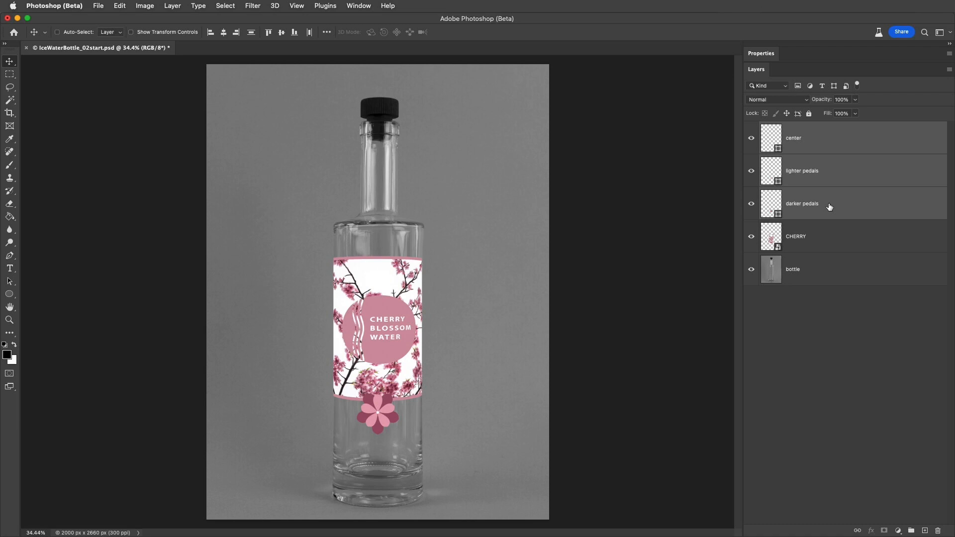
Convert the three flower layers into one smart object and duplicate it via Layer Via Copy
right_click(802, 203)
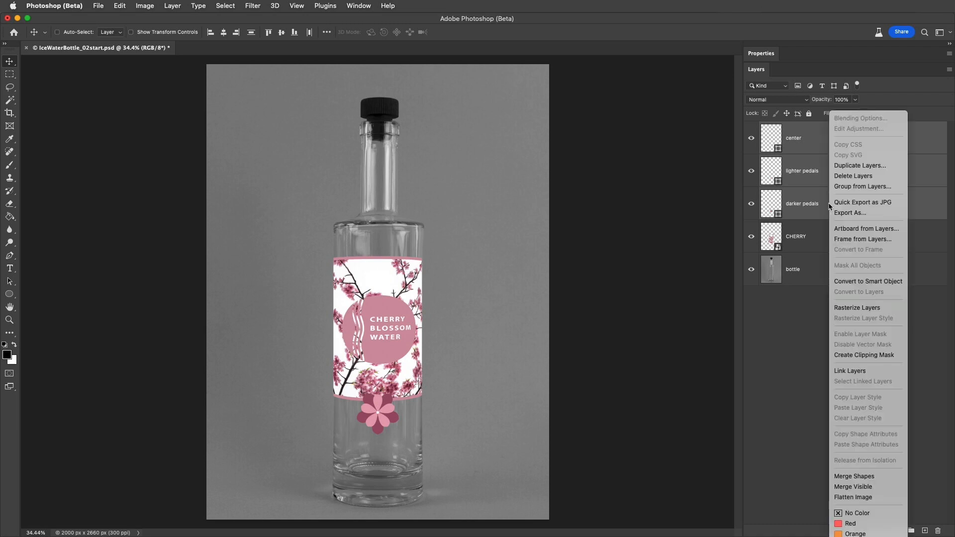
mouse_move(868, 281)
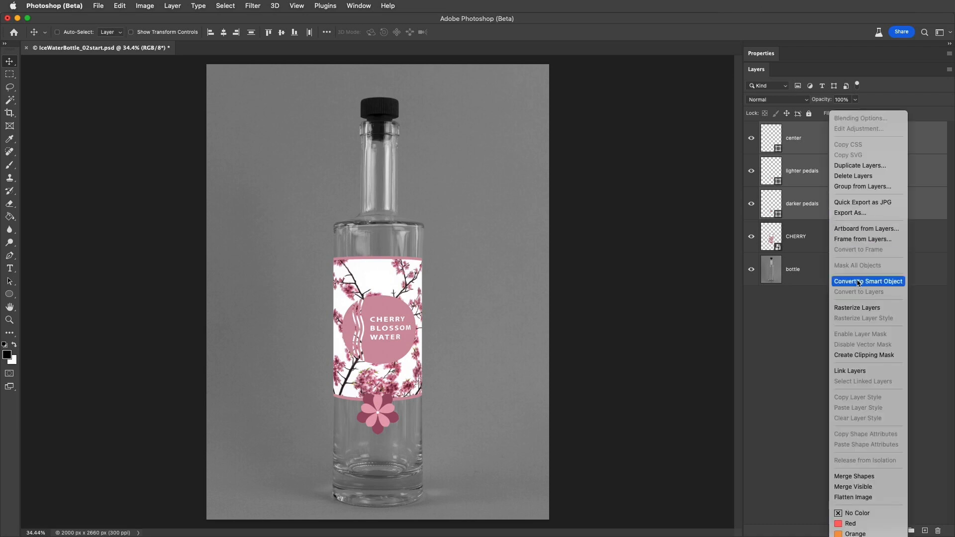
click(868, 281)
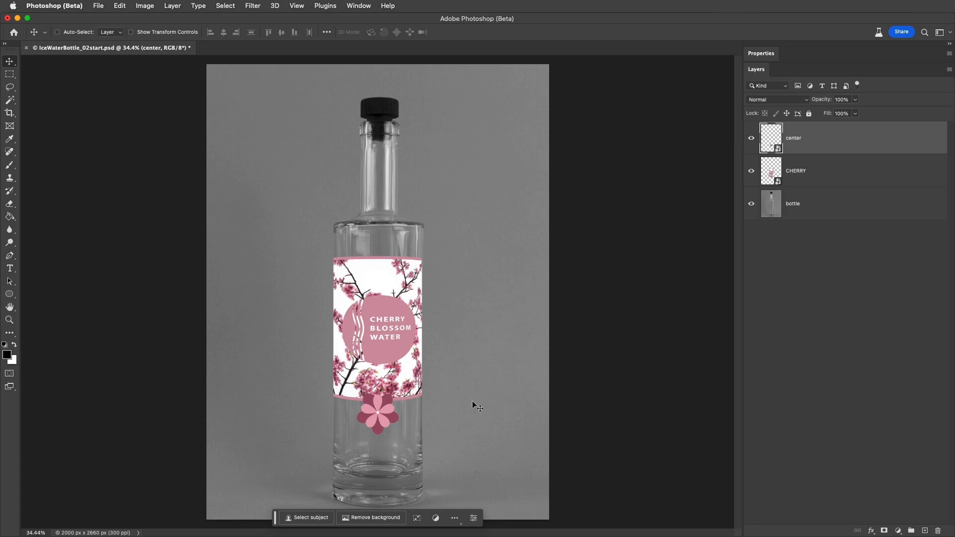
click(172, 6)
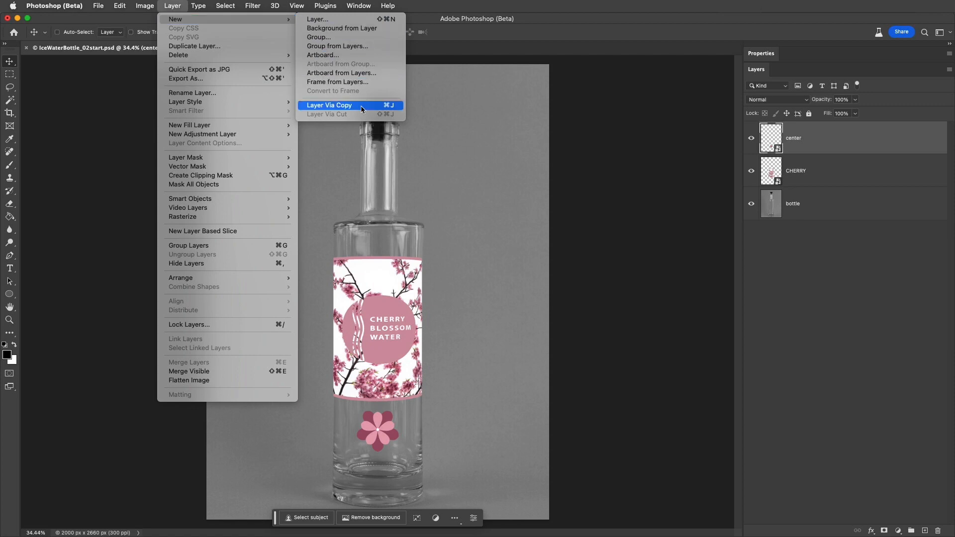
click(329, 104)
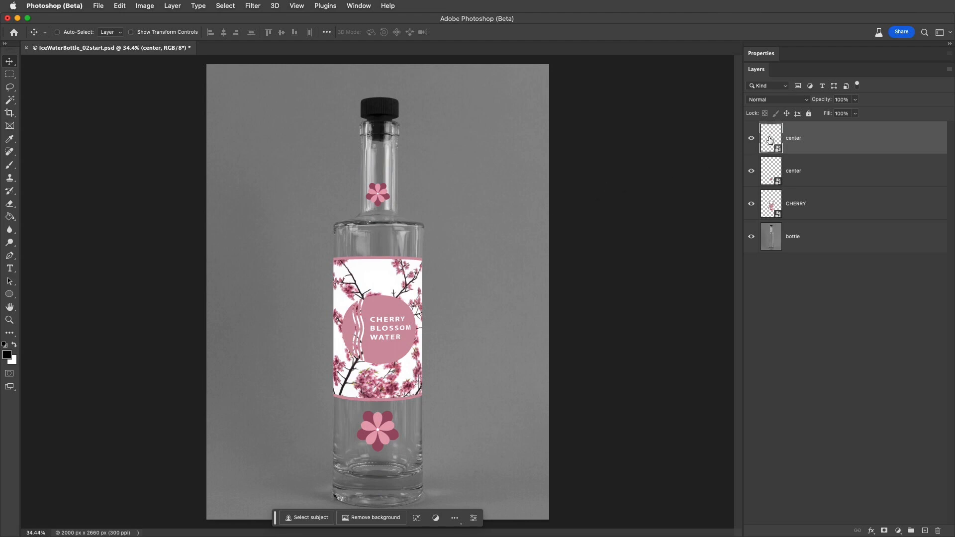
Recolor the flower smart object's darker petals to a lighter pink so both bottle copies update
double_click(771, 137)
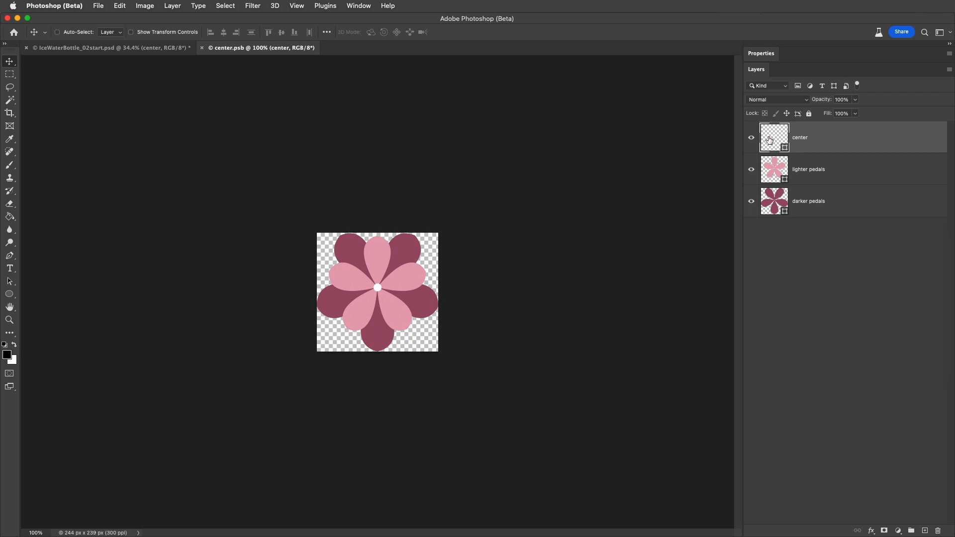
click(357, 6)
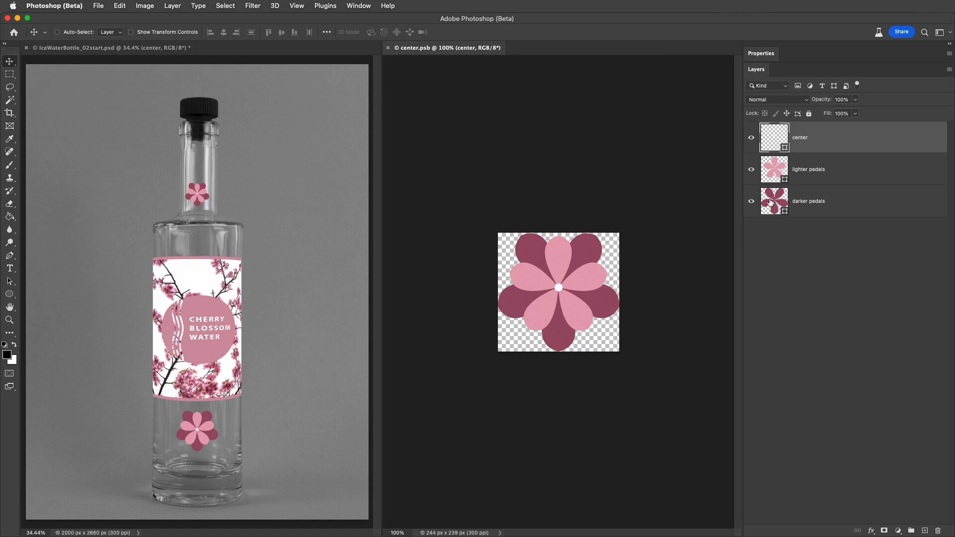
double_click(774, 201)
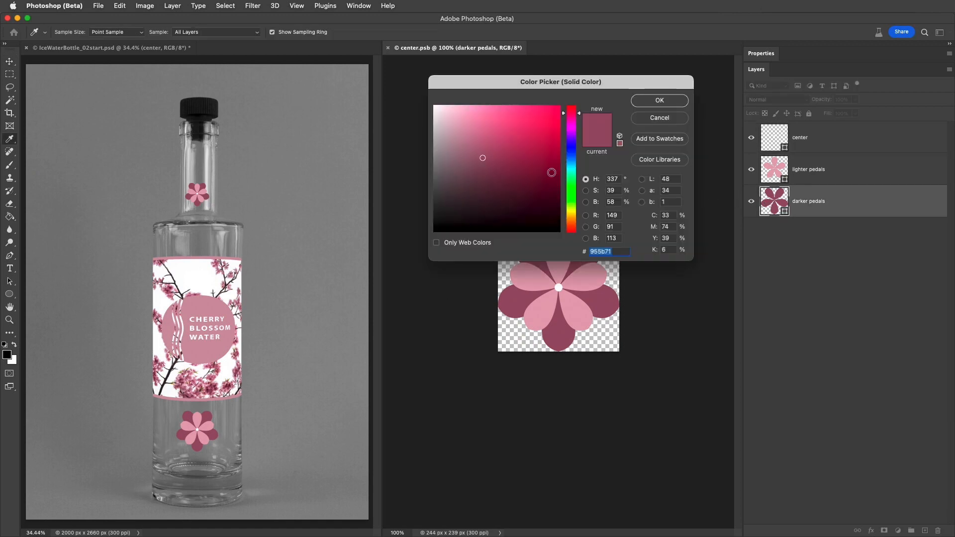
click(476, 133)
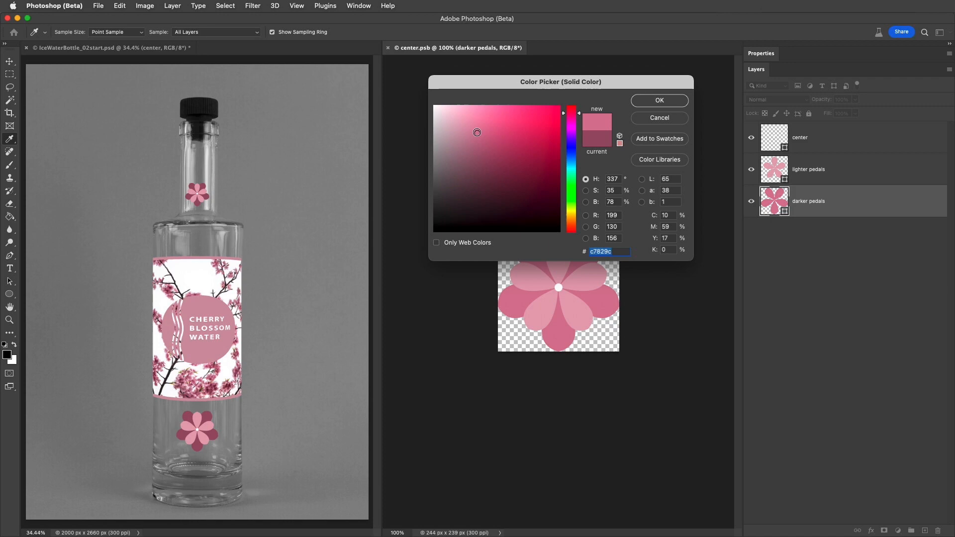
click(658, 100)
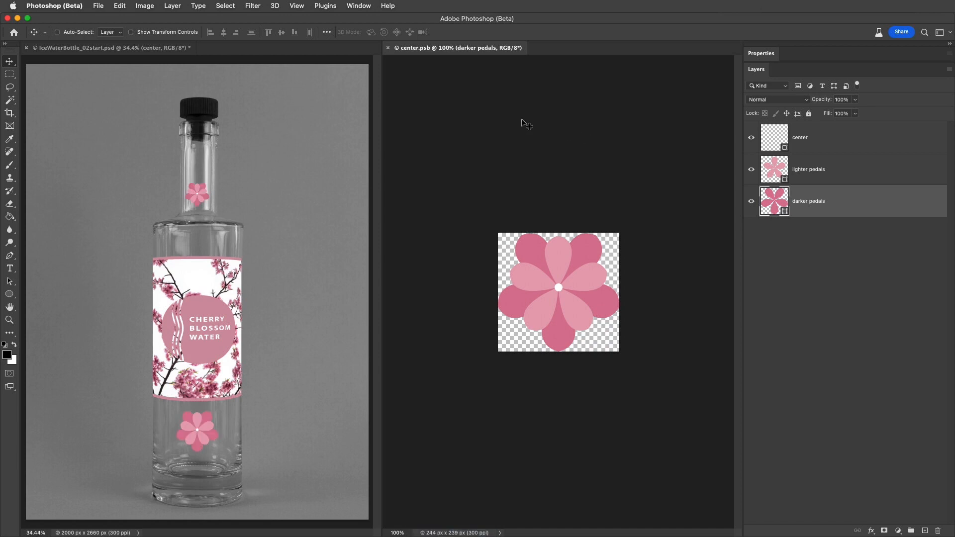
click(92, 48)
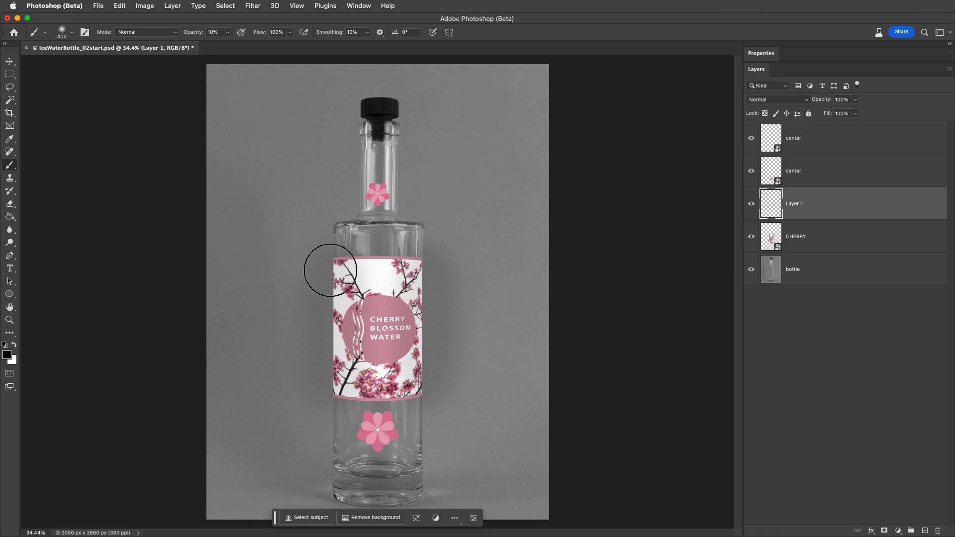
Paint a soft white low-opacity highlight on Layer 1 clipped to the CHERRY label
click(751, 203)
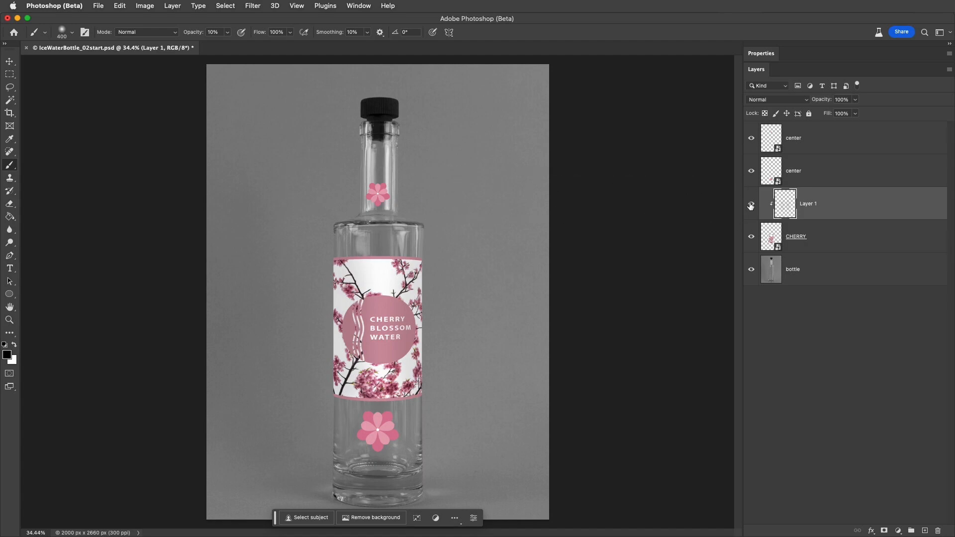